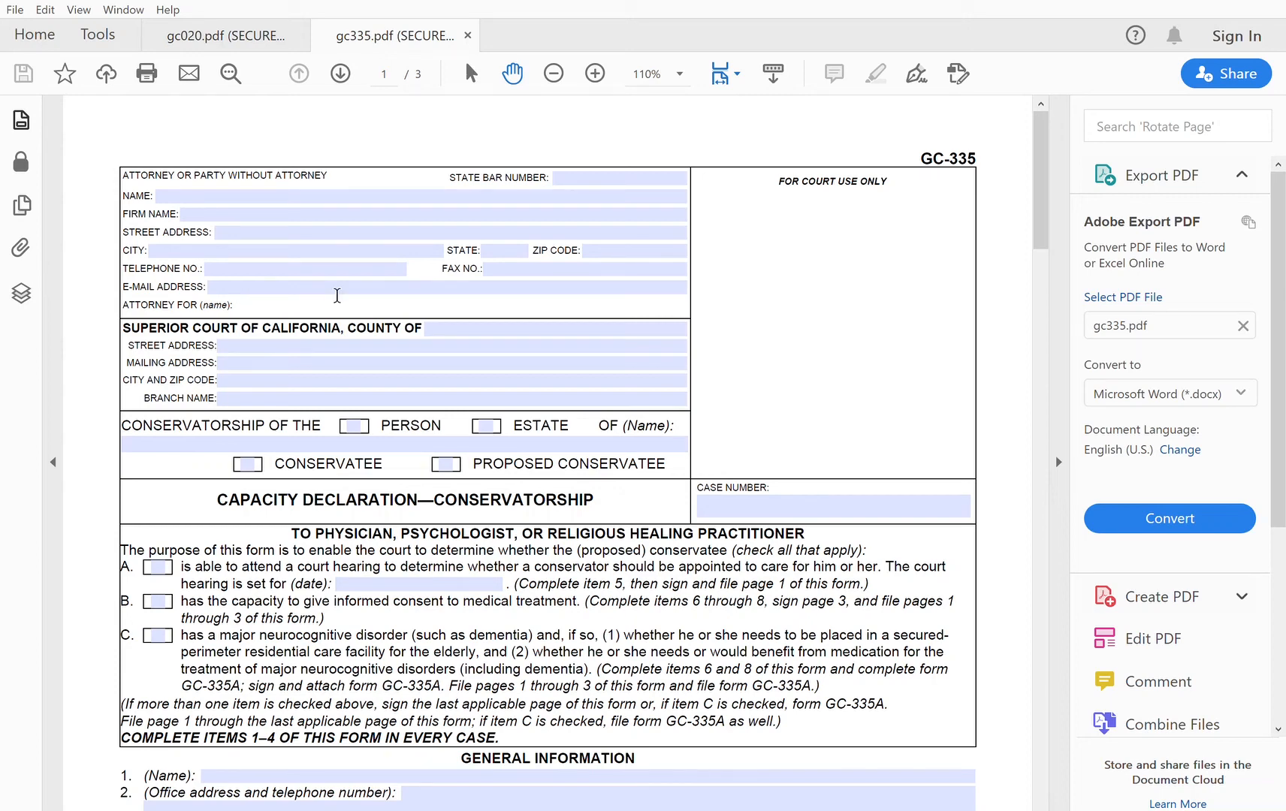
click(241, 304)
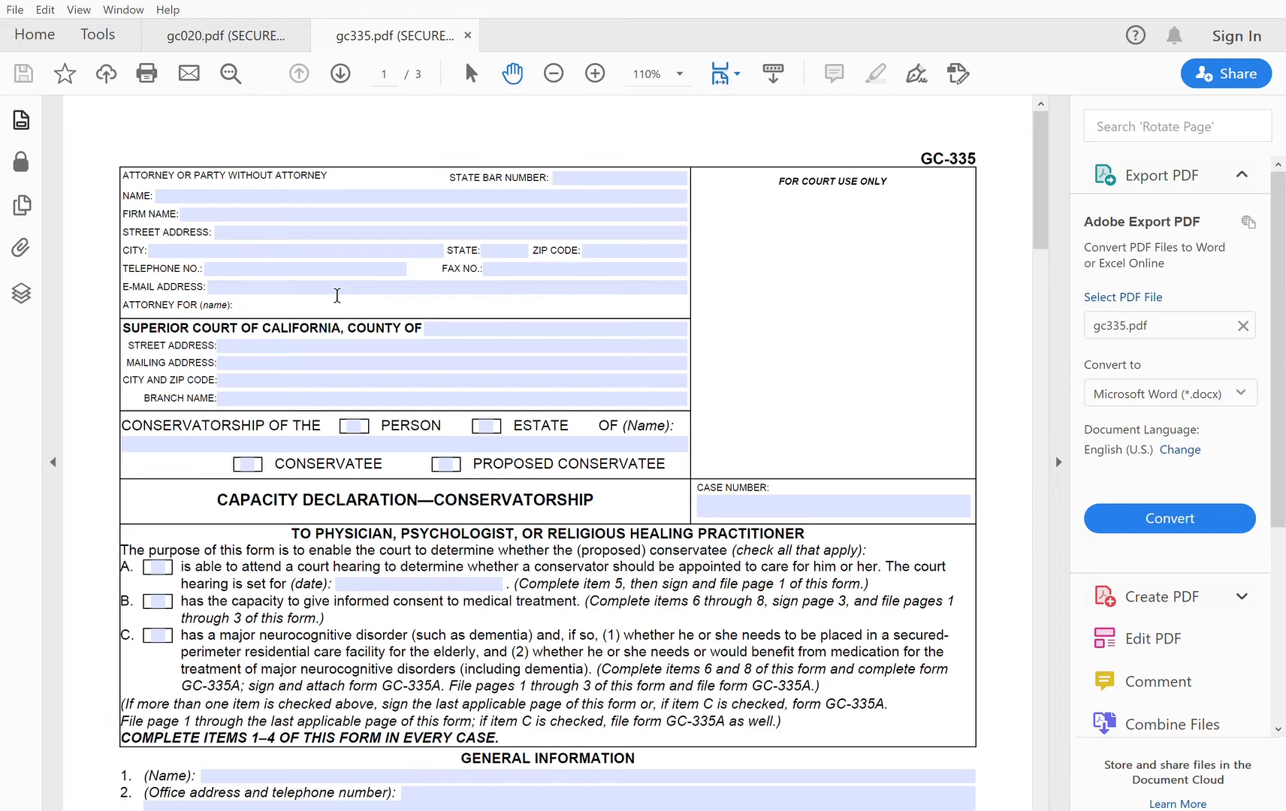
click(247, 304)
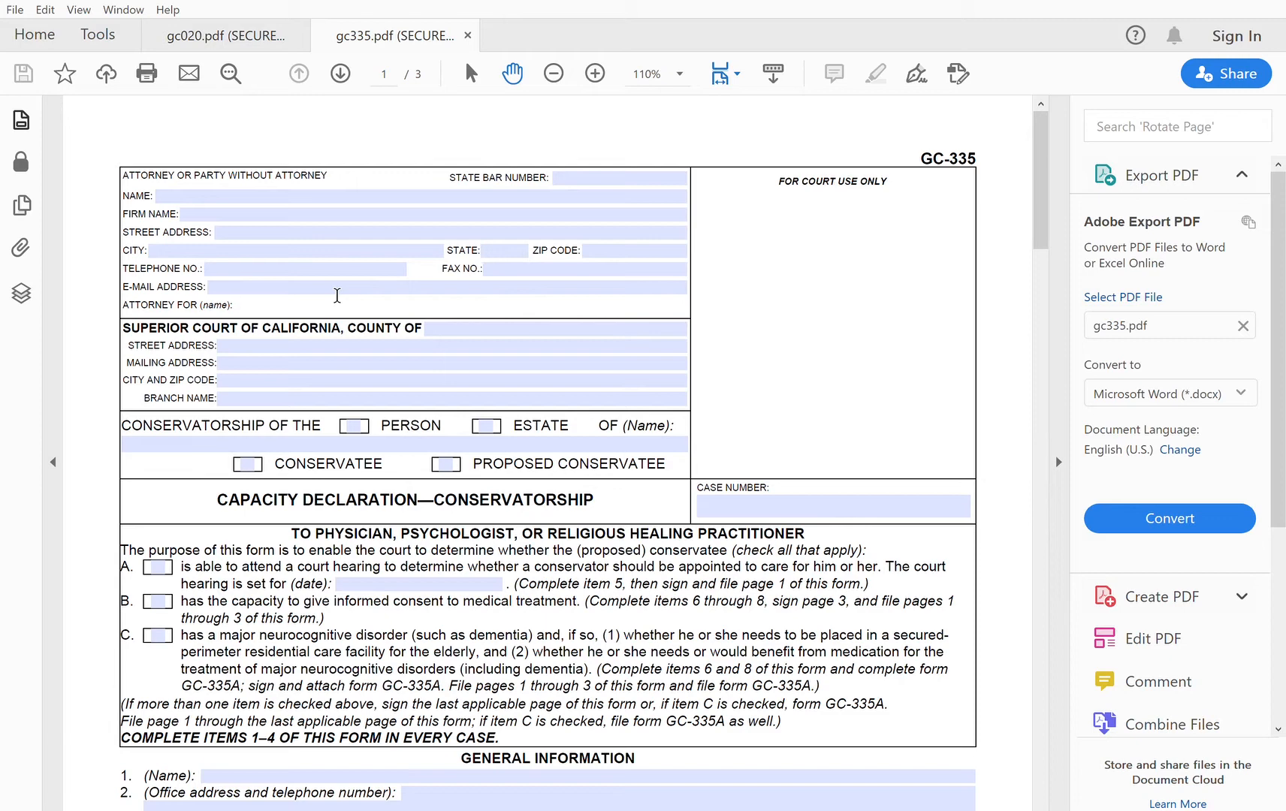
click(242, 305)
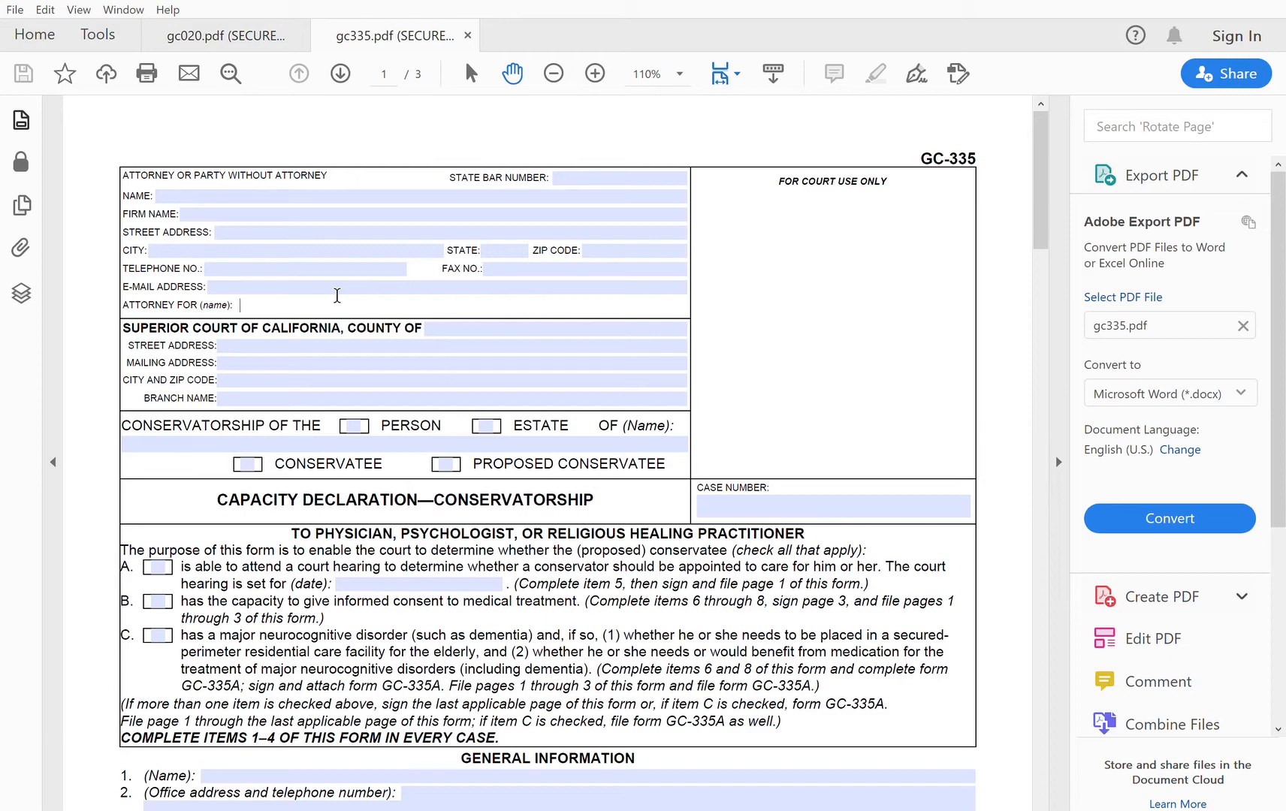
click(449, 232)
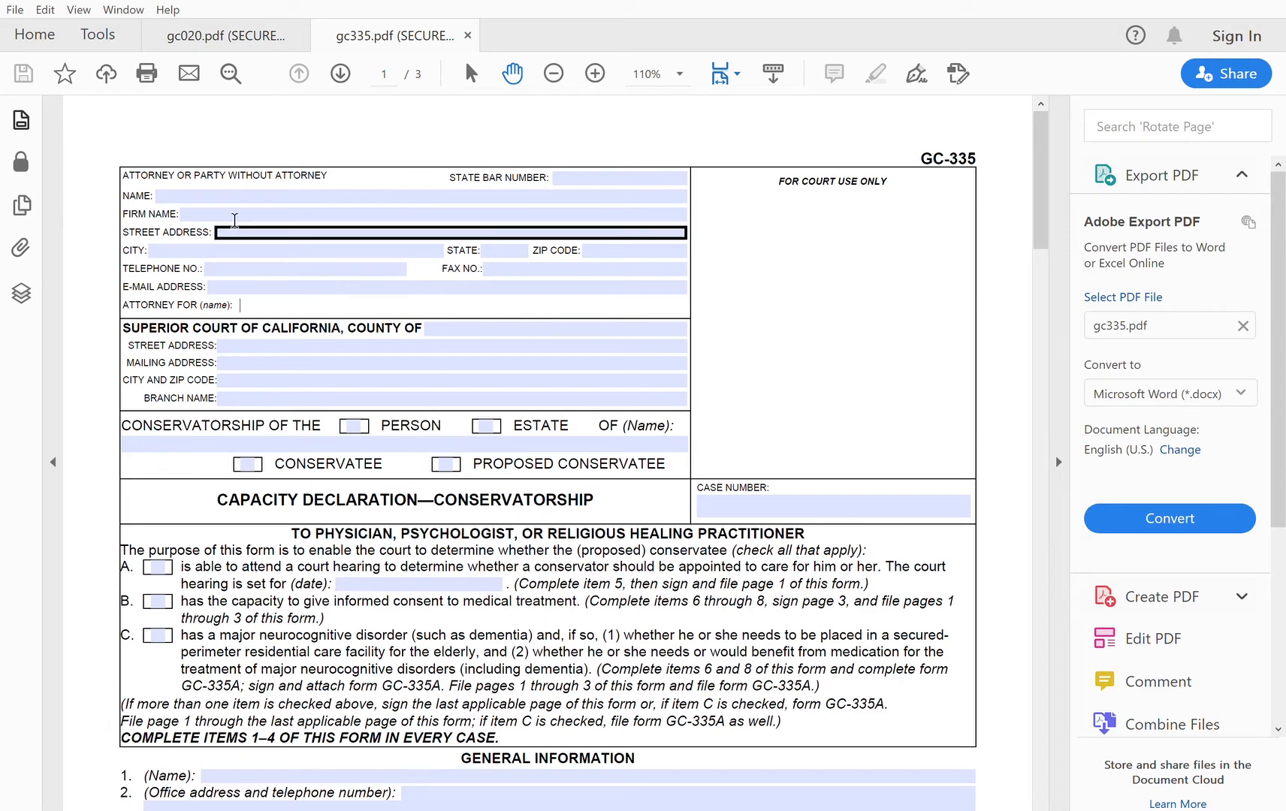
click(618, 177)
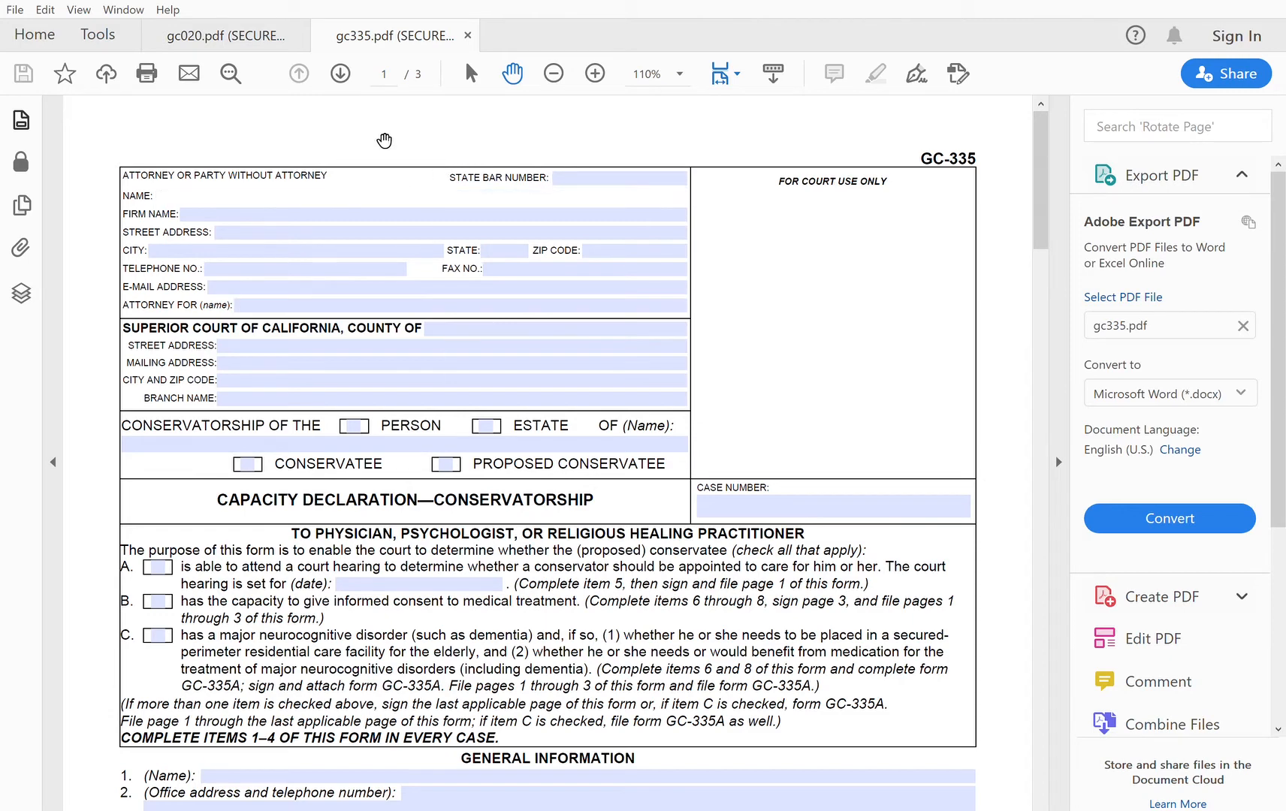
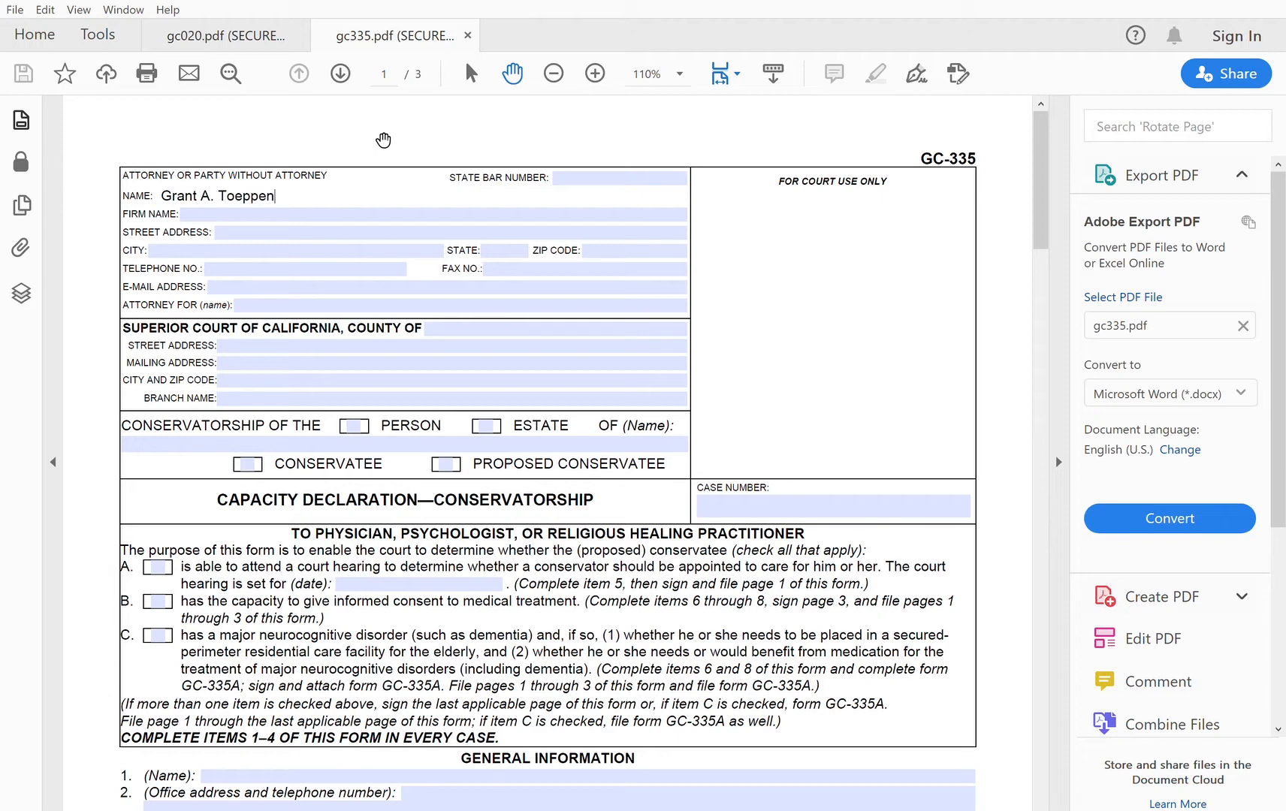
text(N)
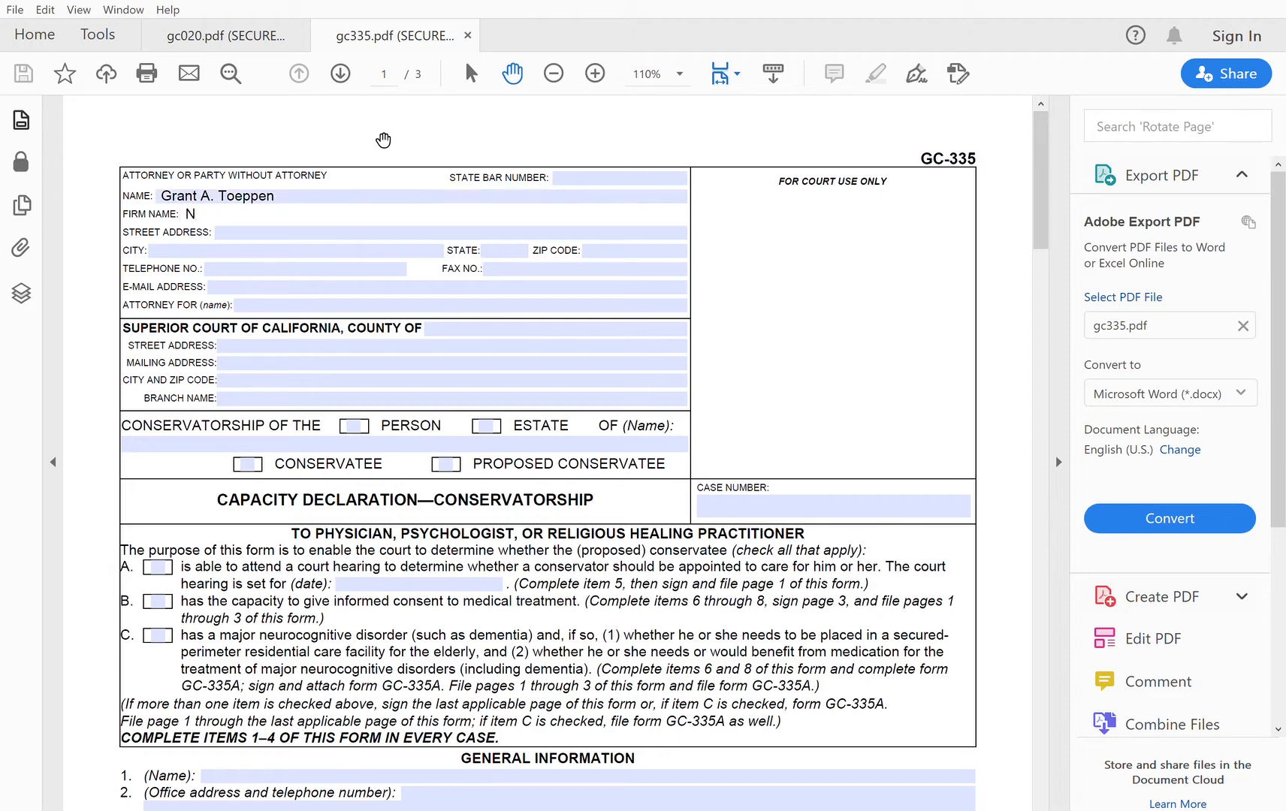
text(/A)
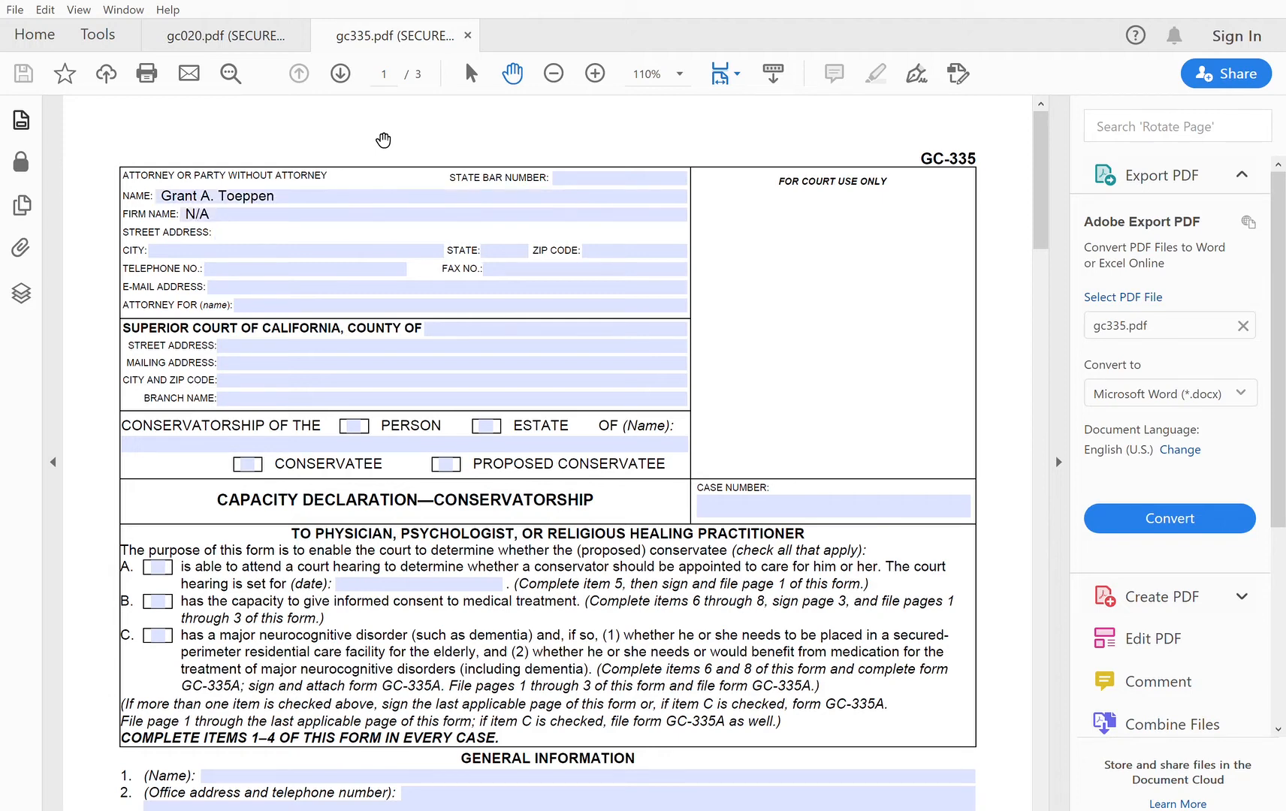
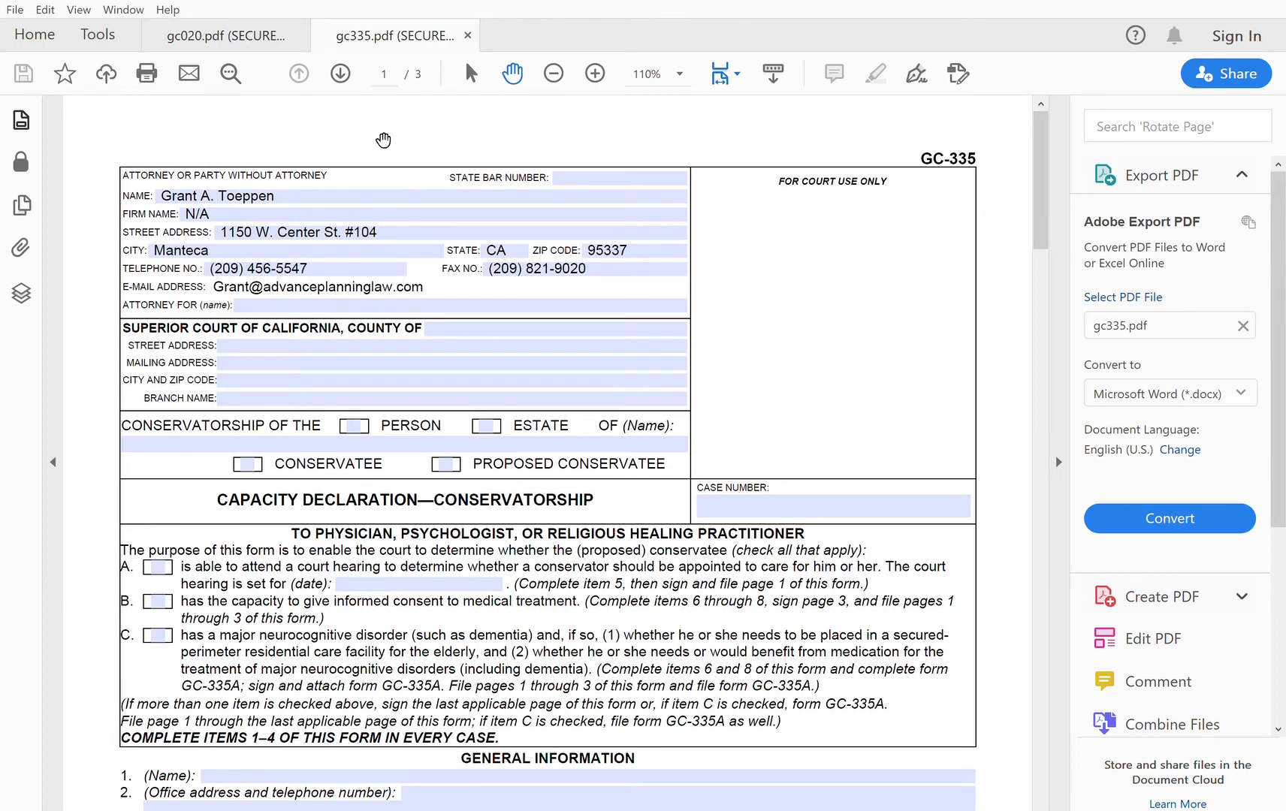
click(329, 304)
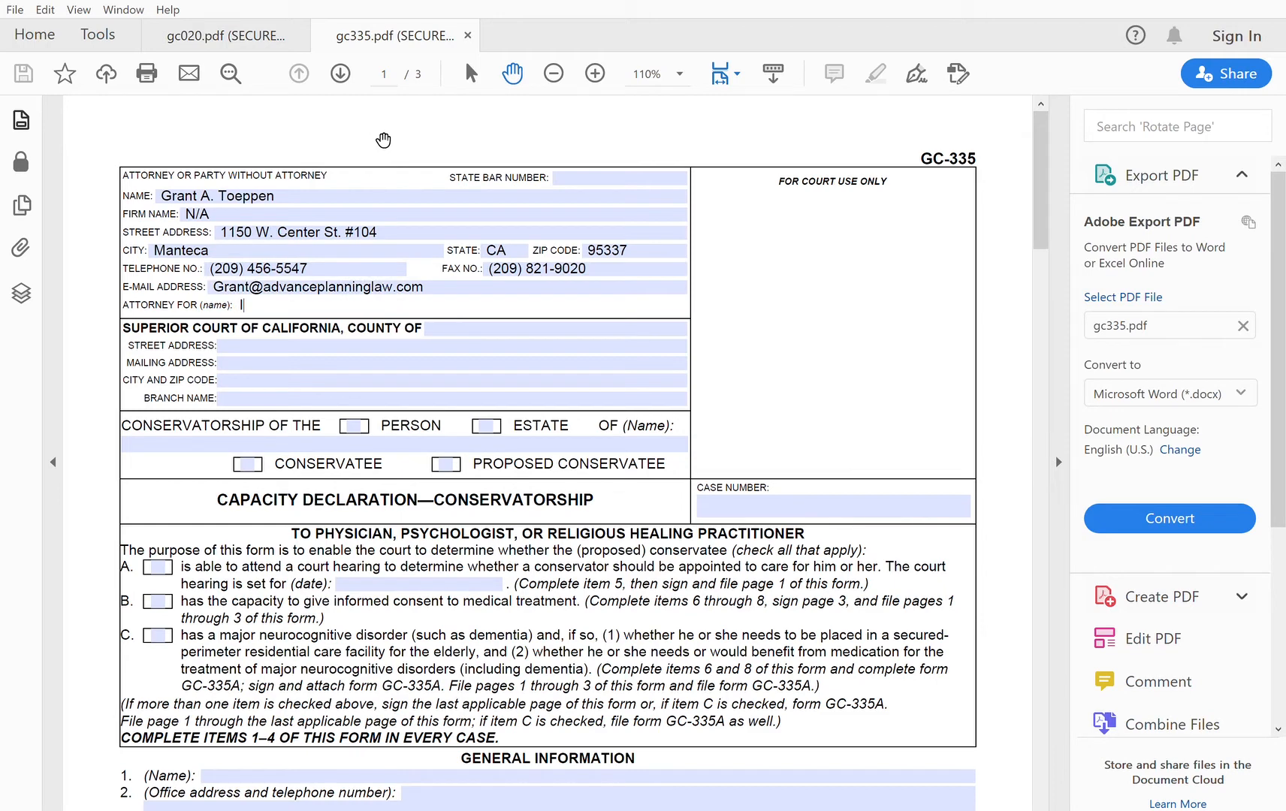
Type 'In Pro Per' in the Attorney For field
text(In Pro Per)
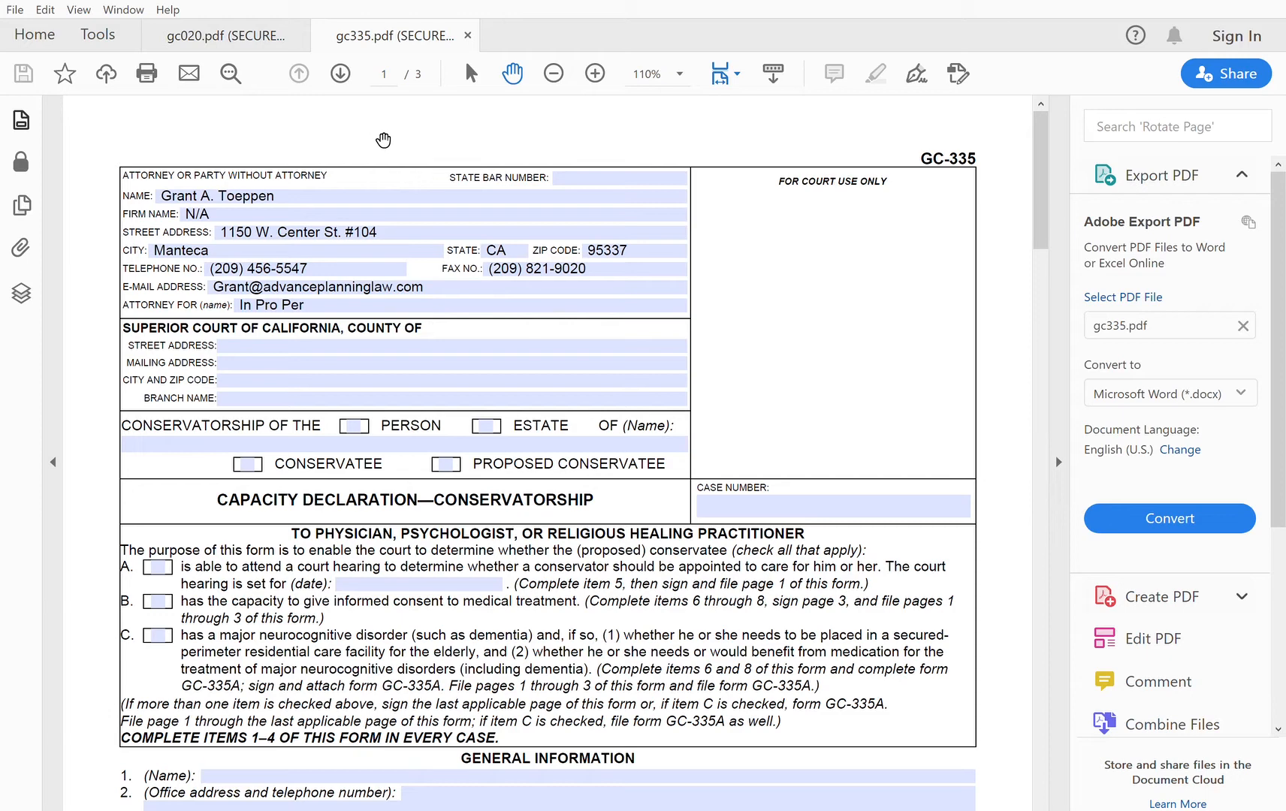
Fill the court as San Joaquin, 180 E. Weber Ave., Stockton CA 95202, Main Courthouse
click(428, 329)
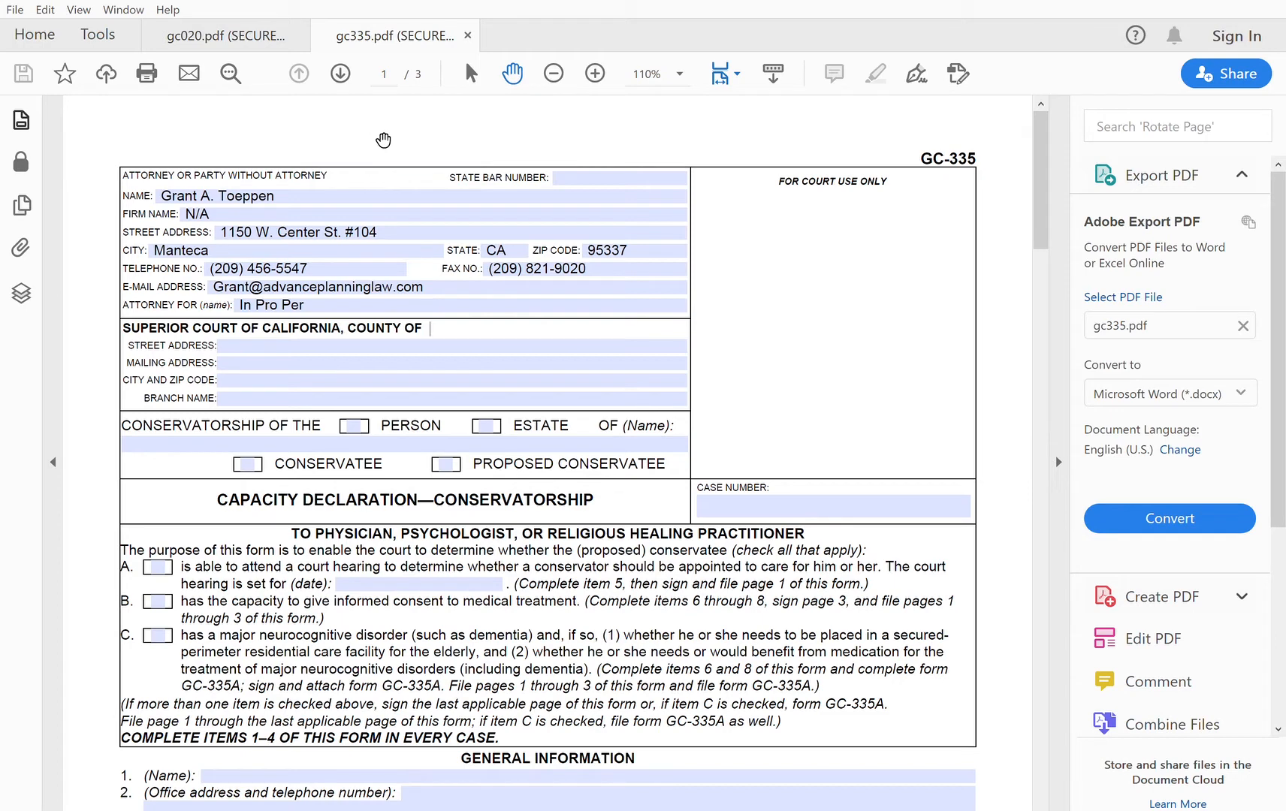
text(S)
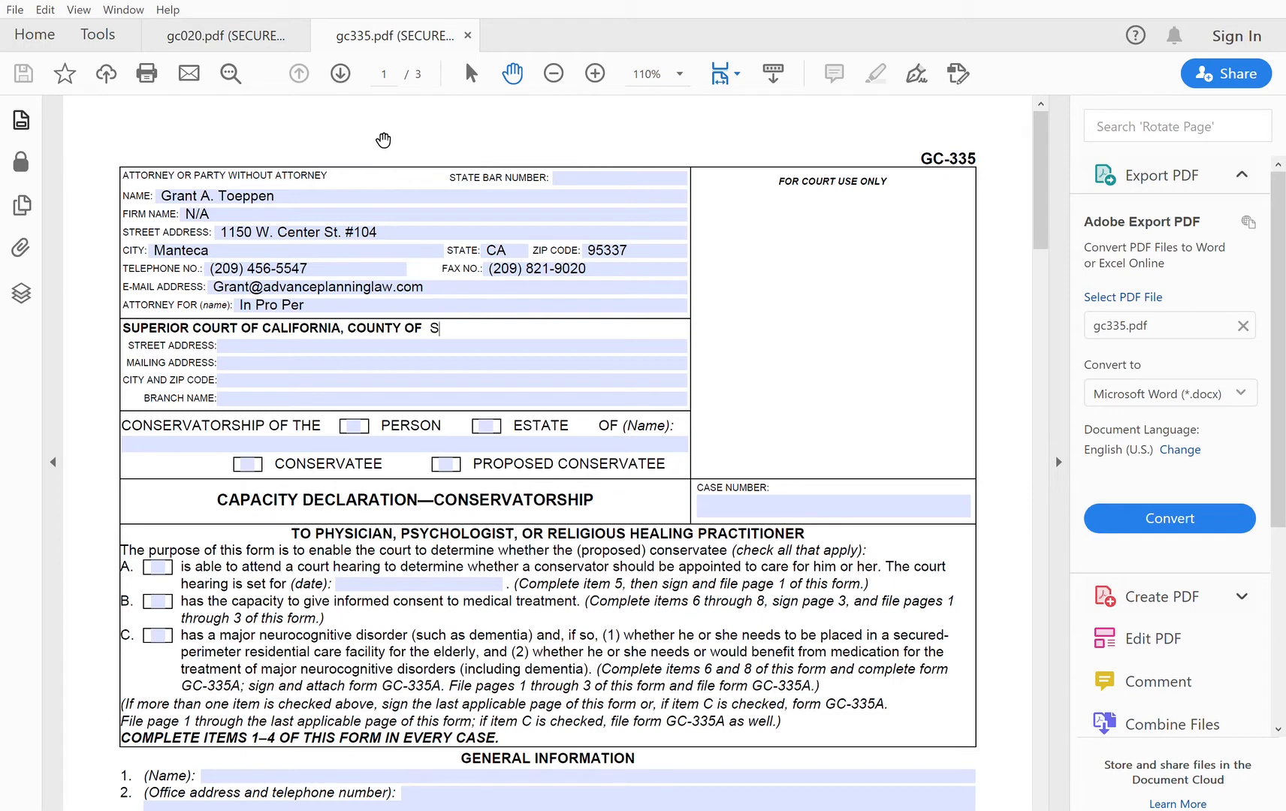
text(an Joaquin)
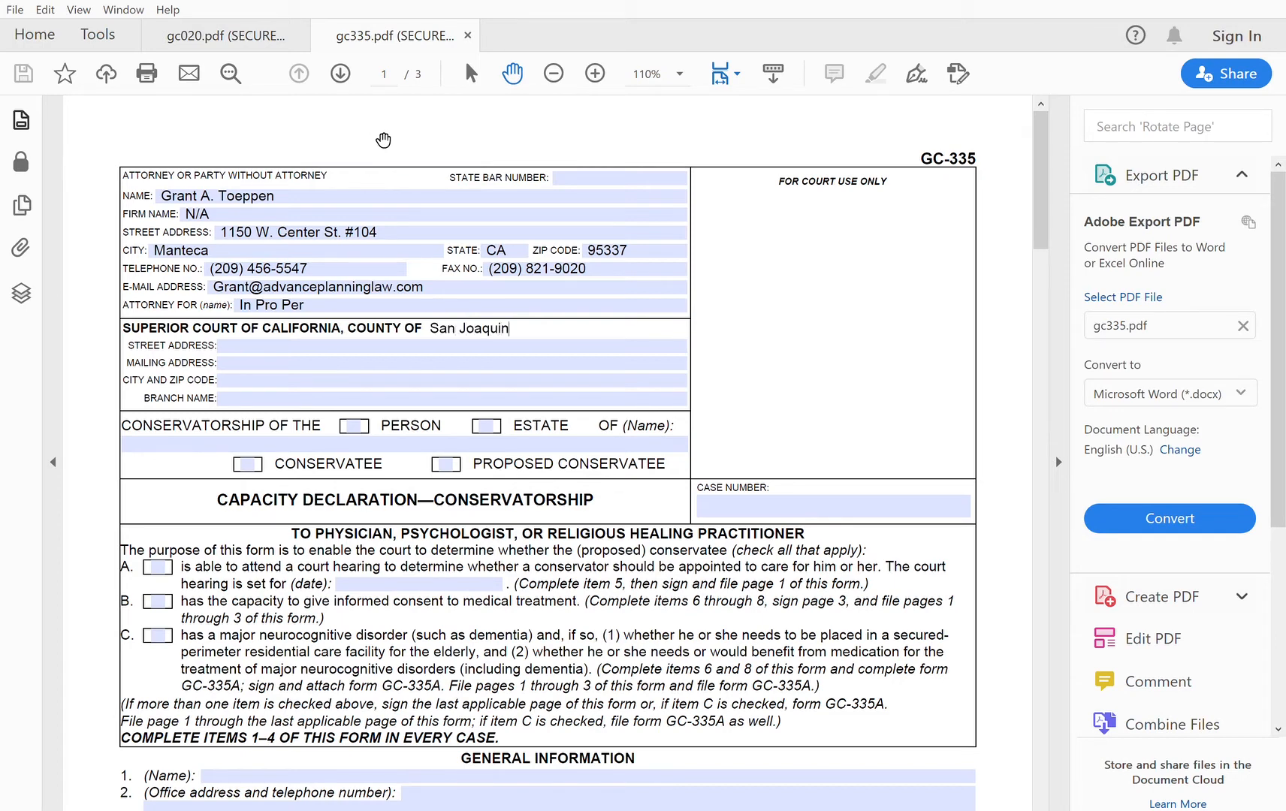
text(180 E.)
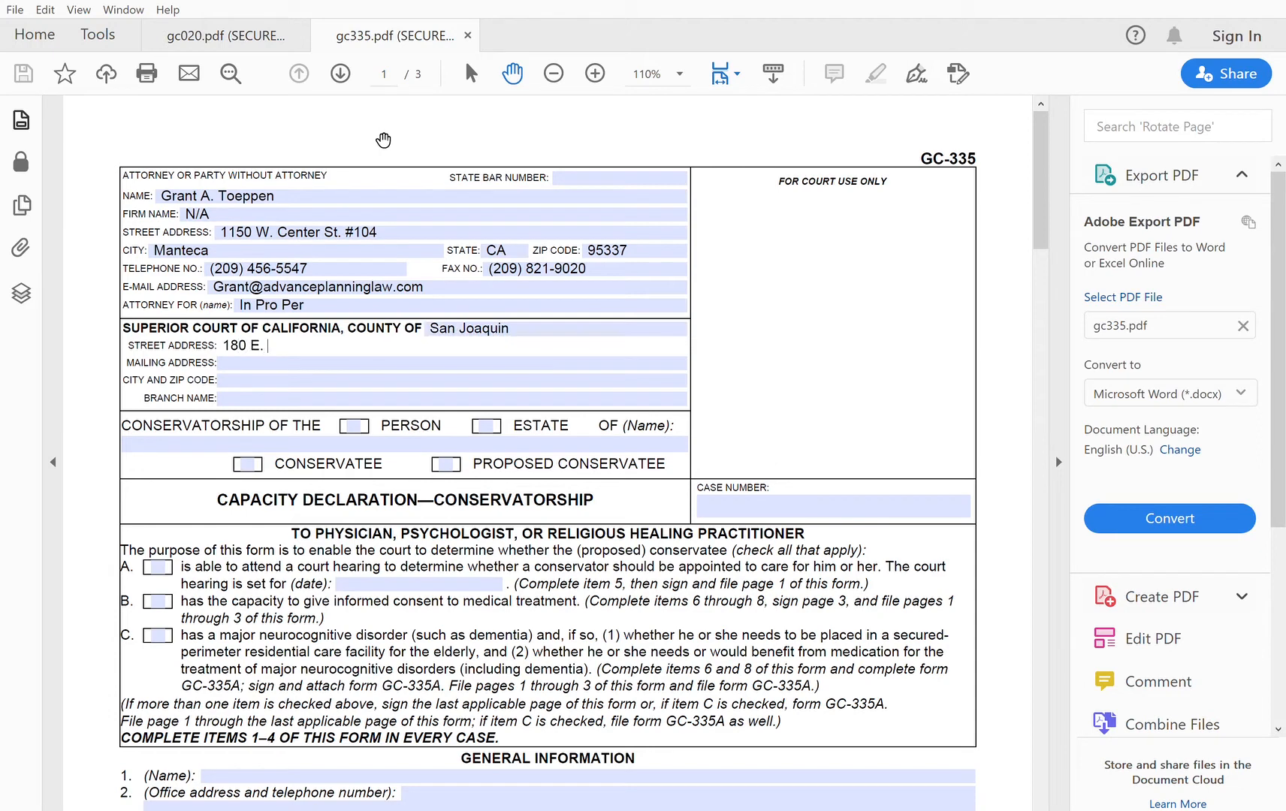
text(Weber Ave.)
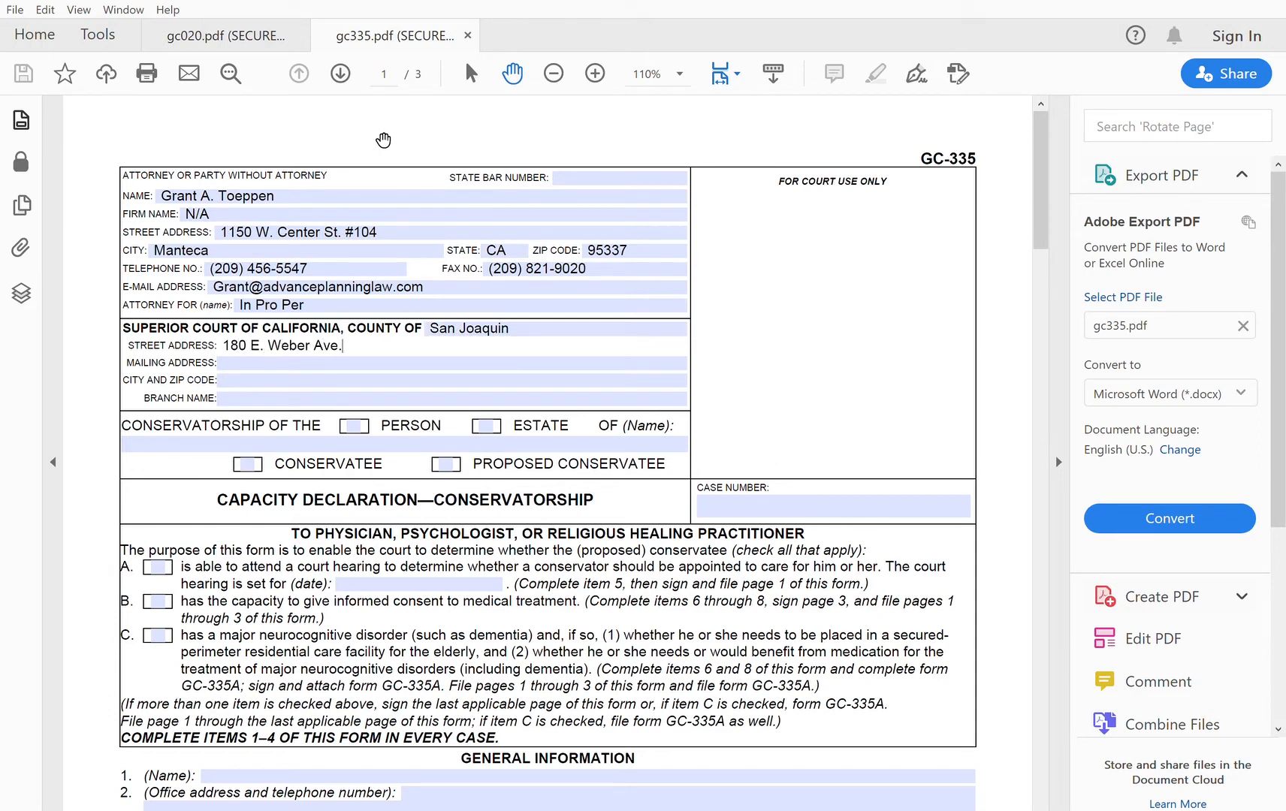
text(Stockton CA)
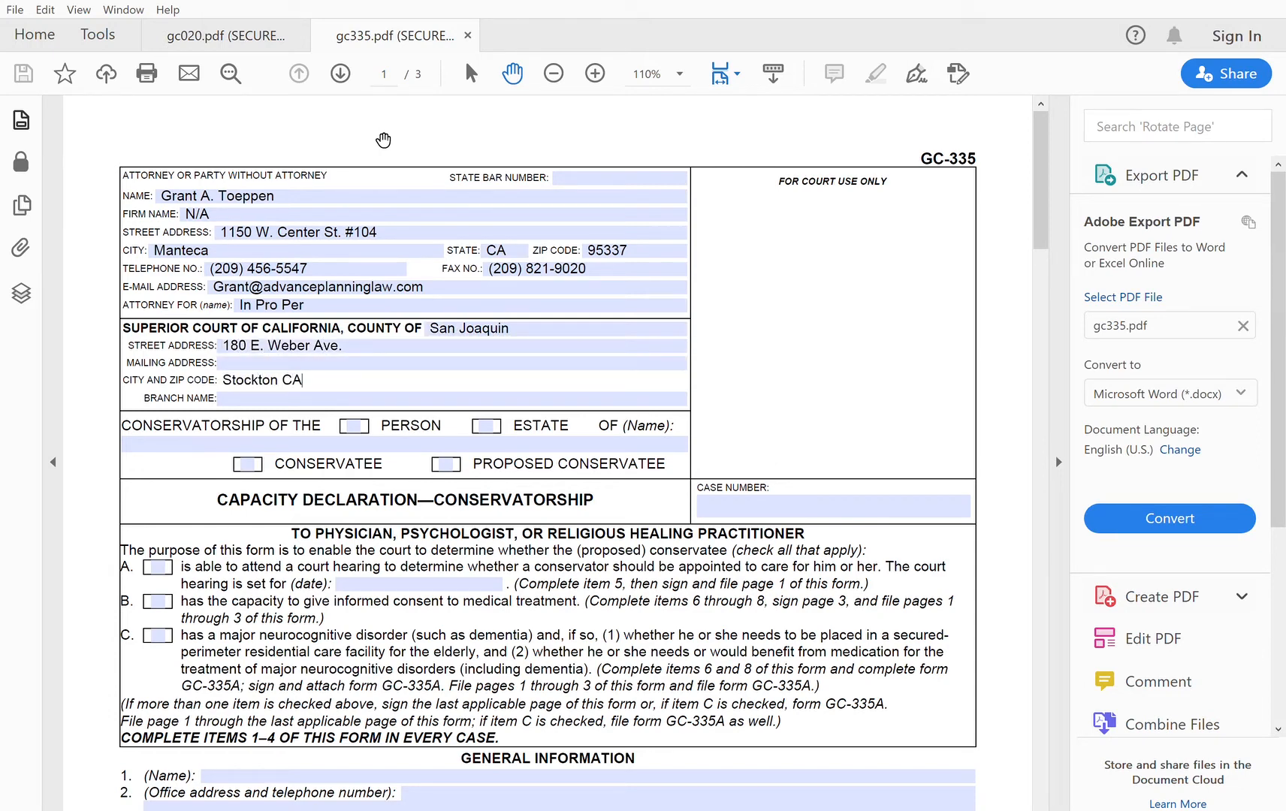
text(95202)
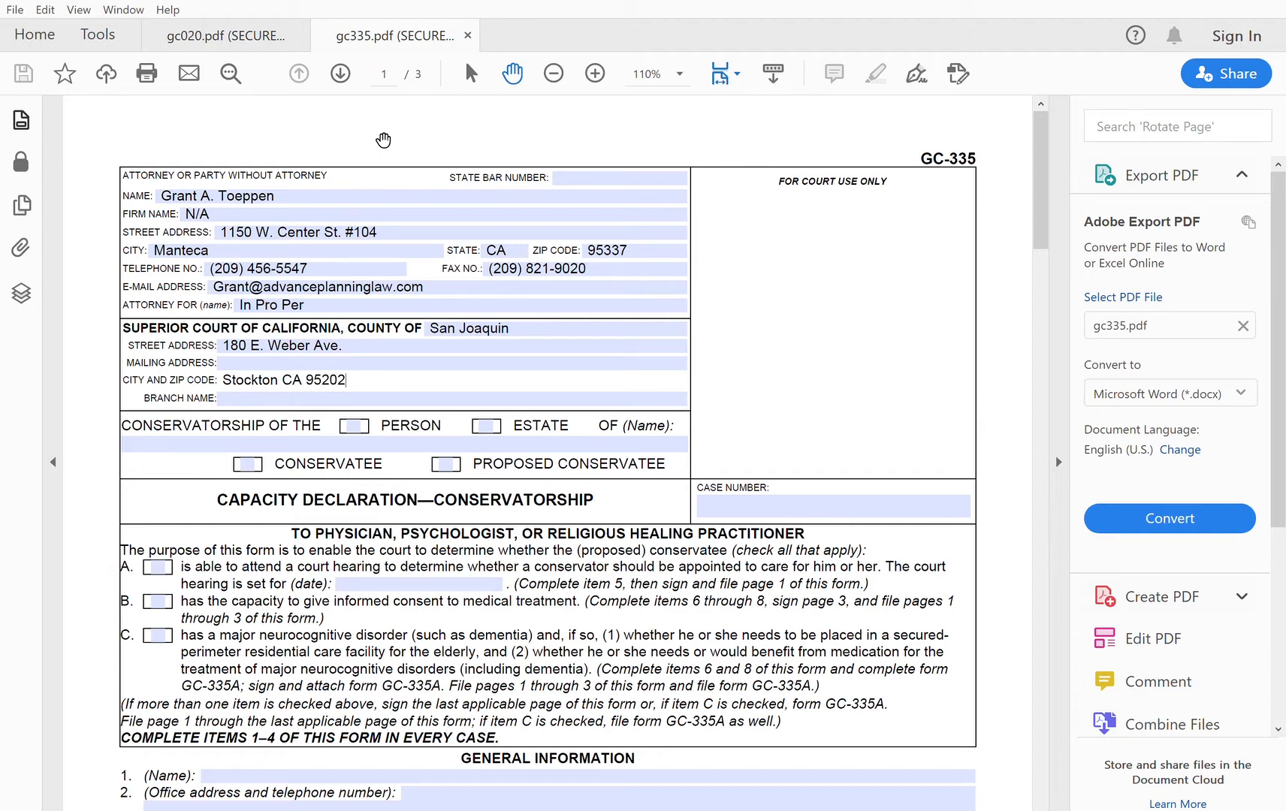
text(Main)
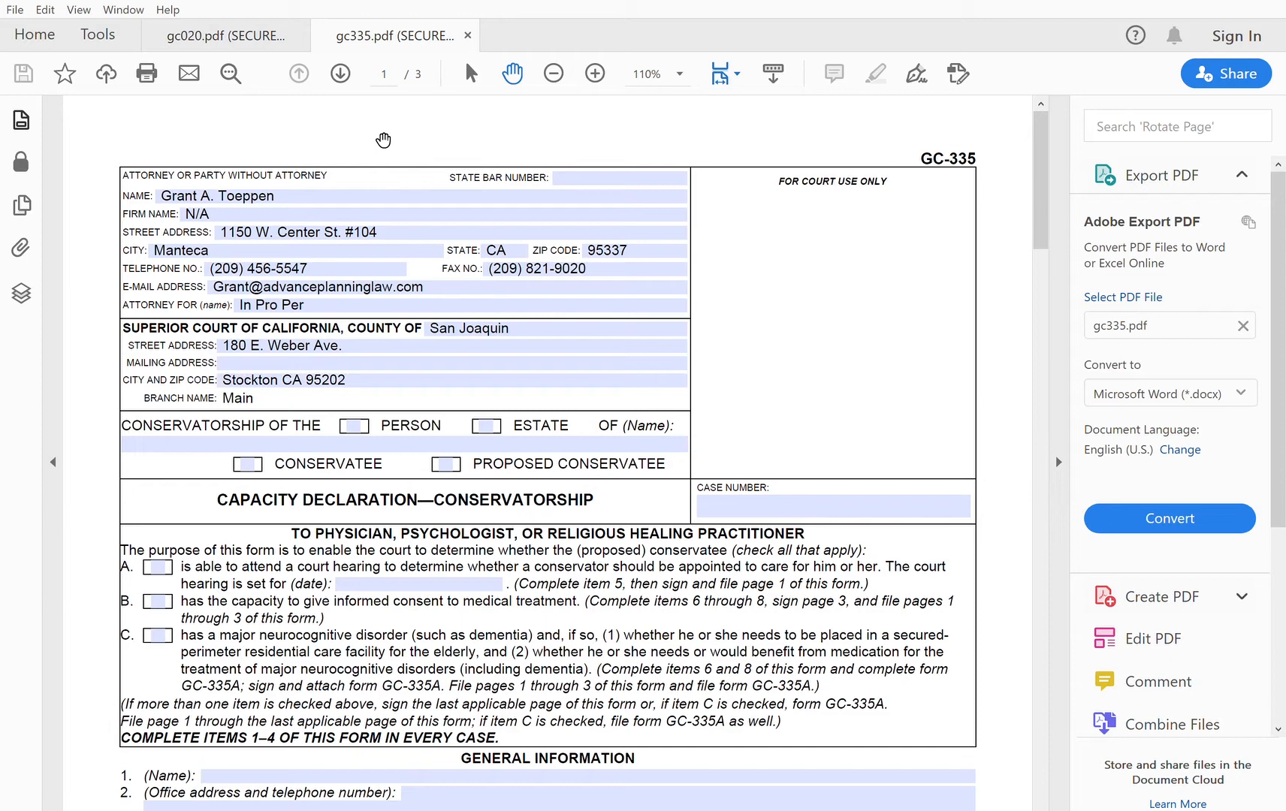
text(Courthouse)
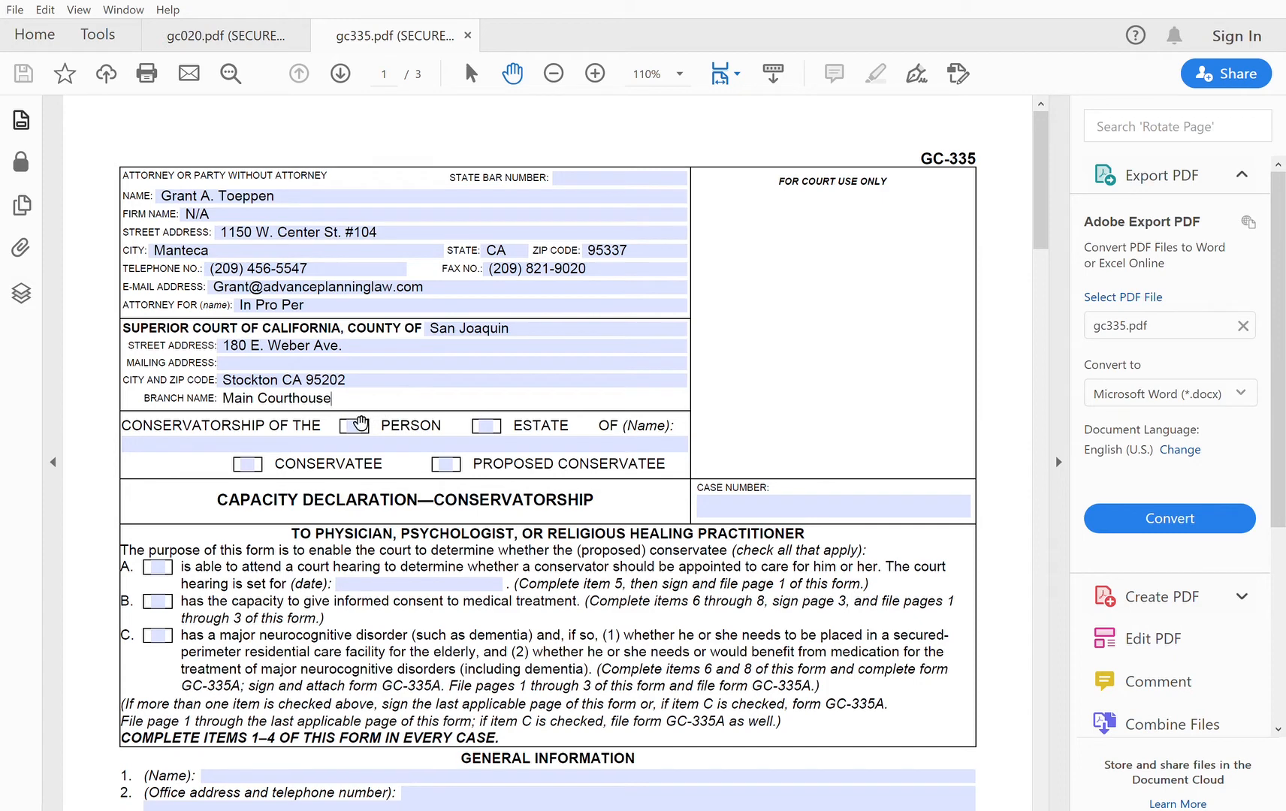
Check PERSON, enter 'John Smith' as the name, and check PROPOSED CONSERVATEE
click(352, 425)
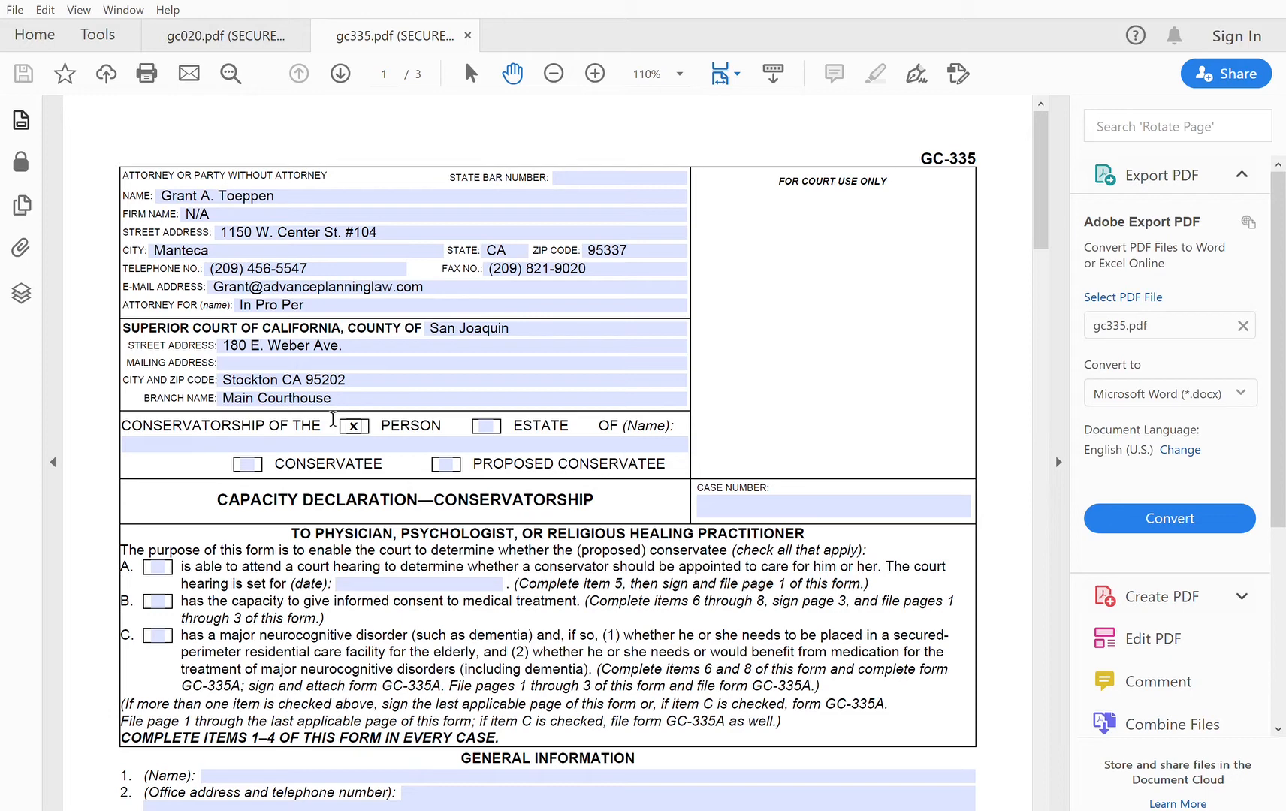
mouse_move(187, 408)
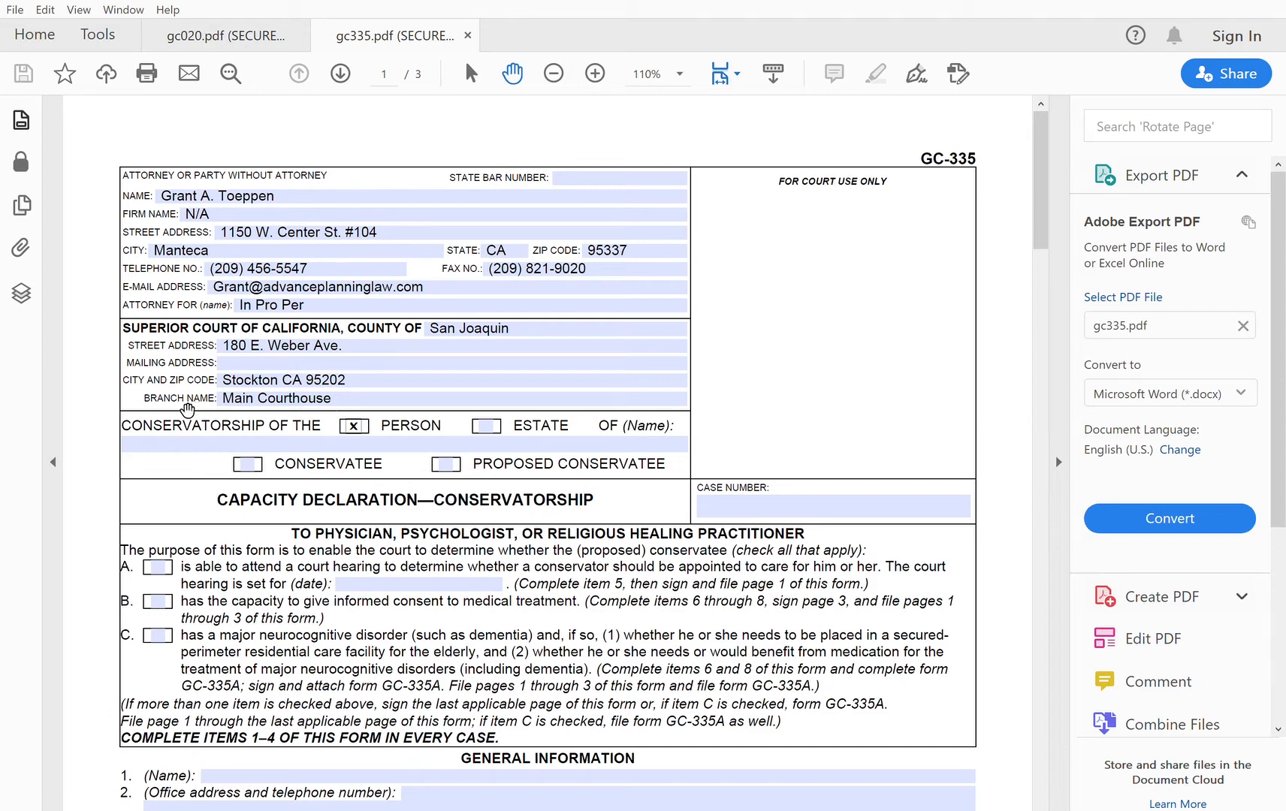
mouse_move(108, 403)
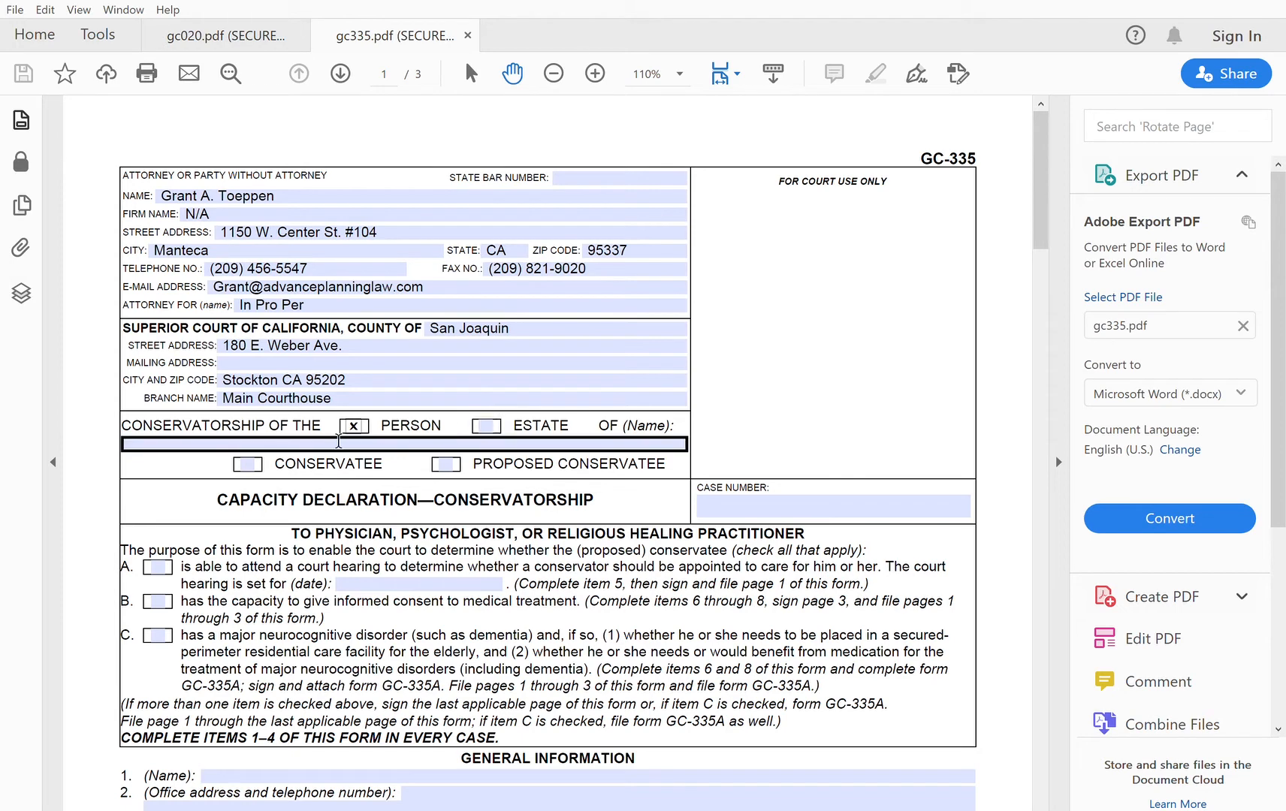
text(John)
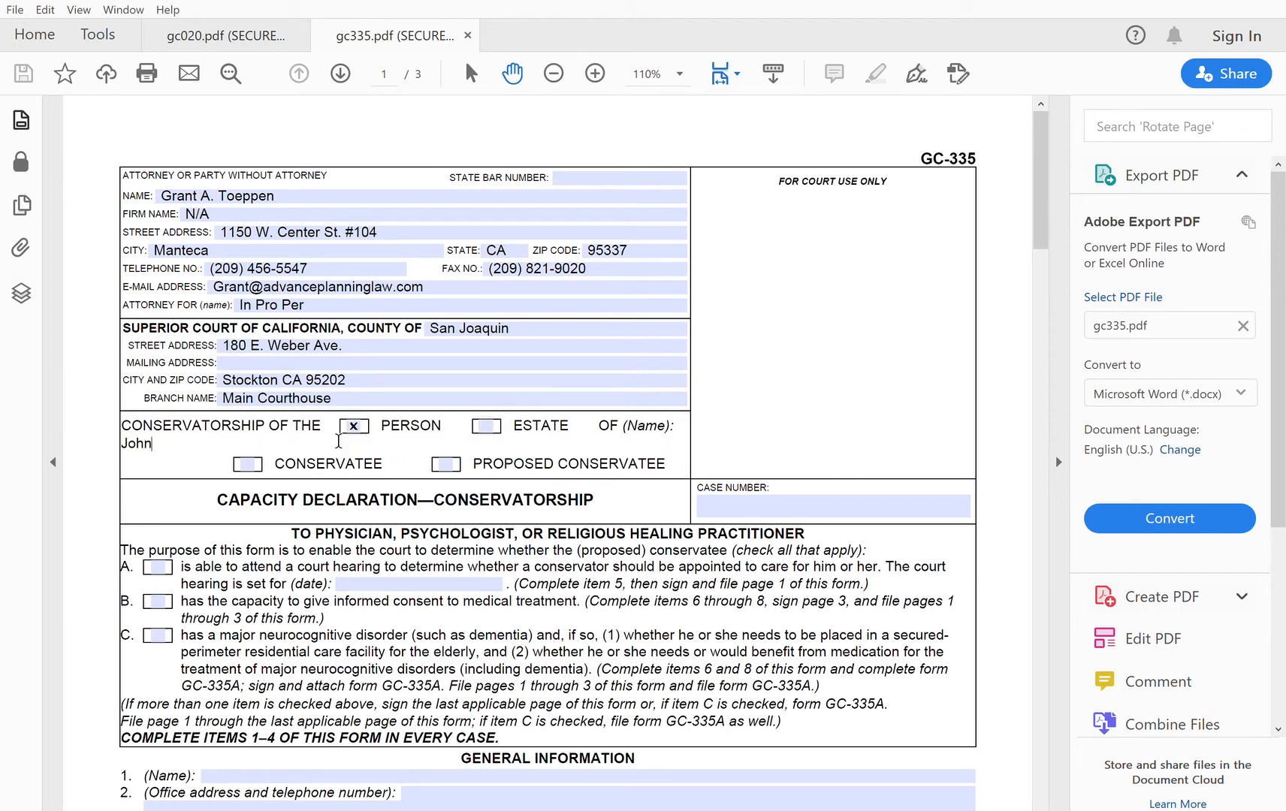
text(Smith)
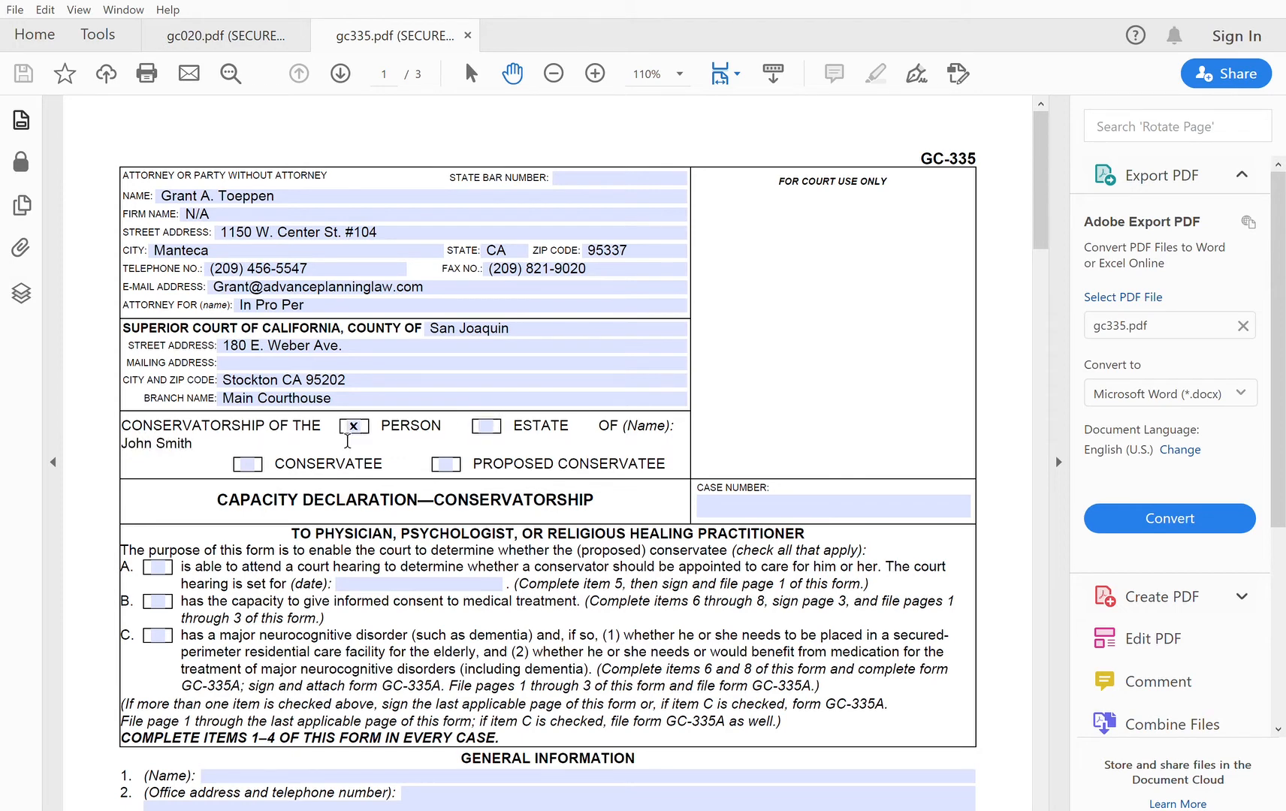
click(446, 463)
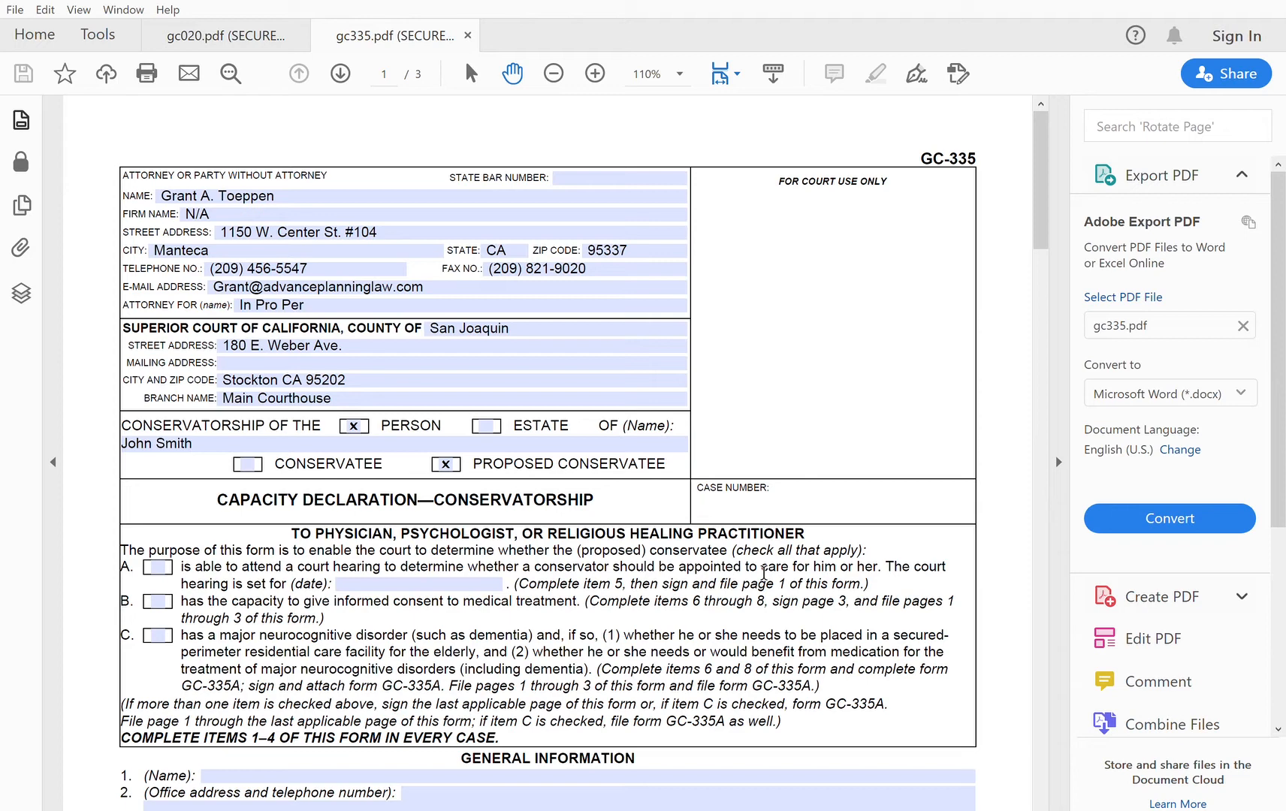
click(697, 500)
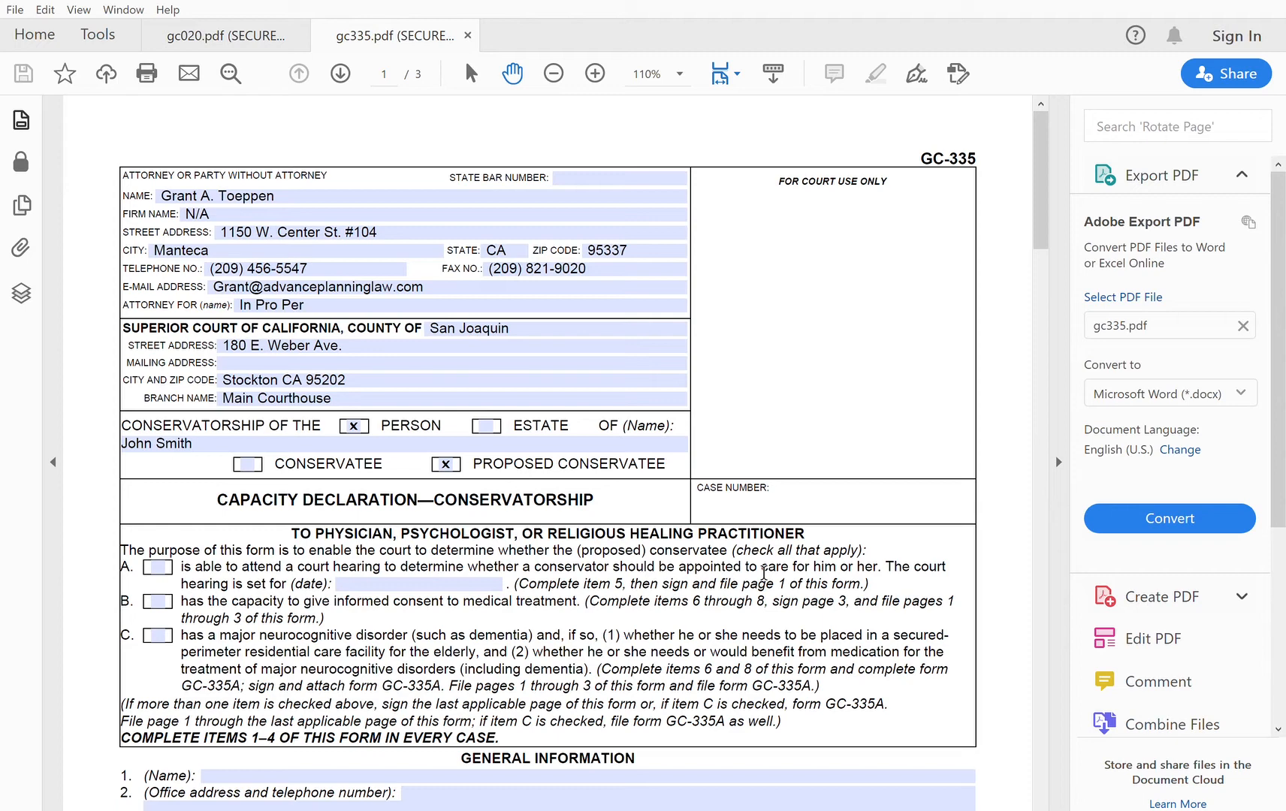
click(702, 501)
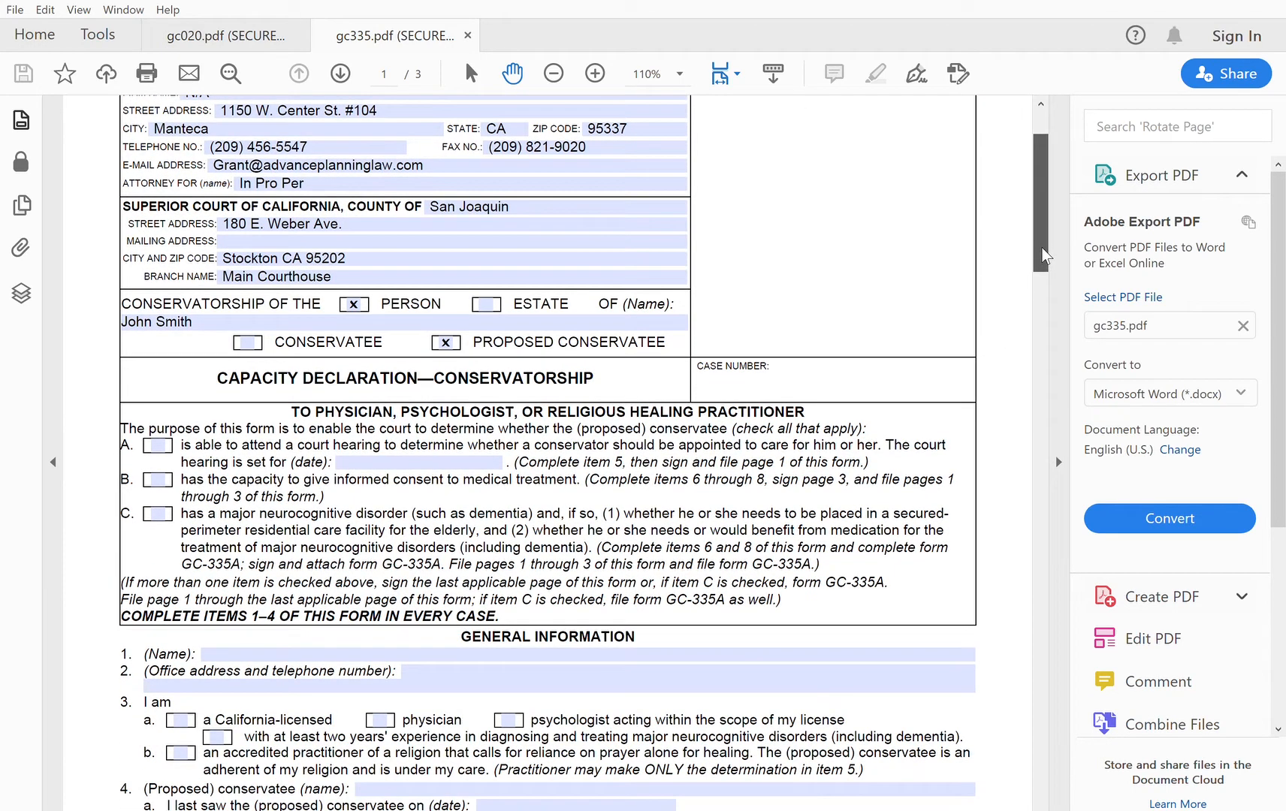
click(696, 380)
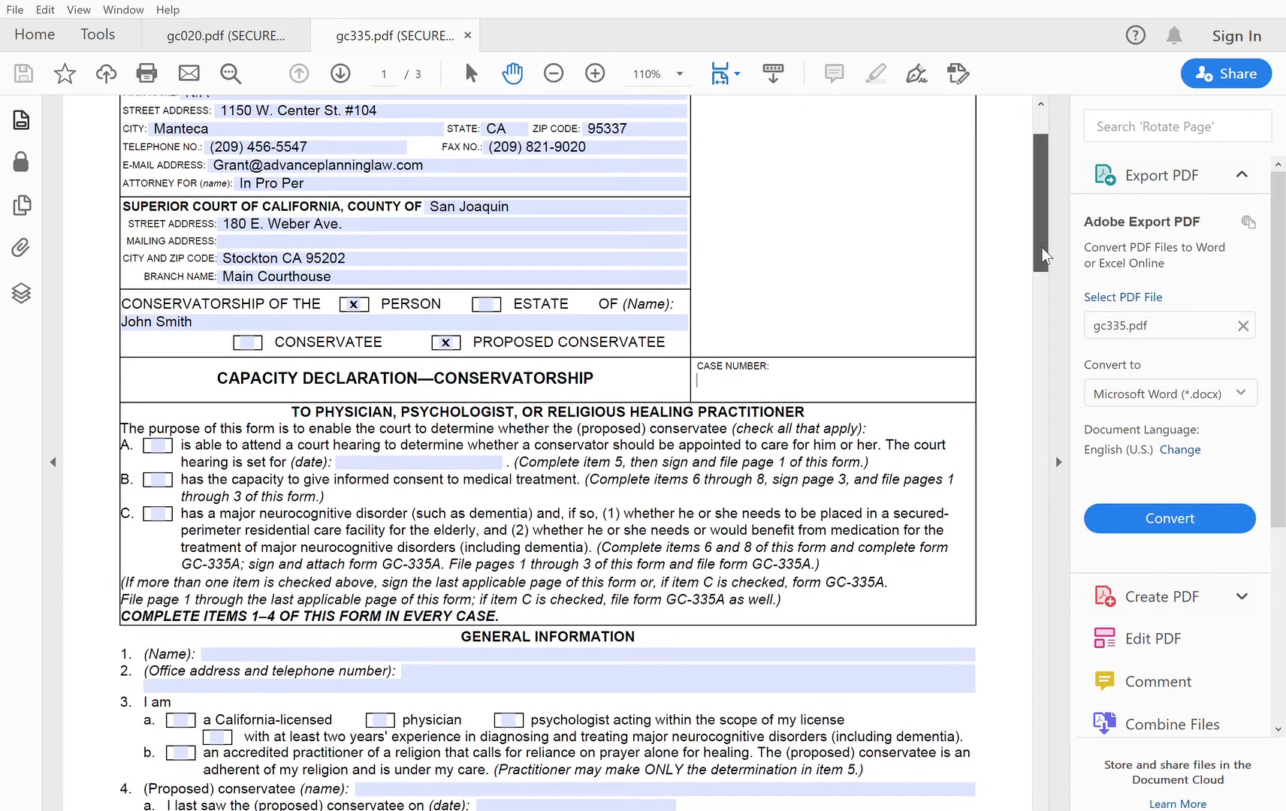
mouse_move(1009, 257)
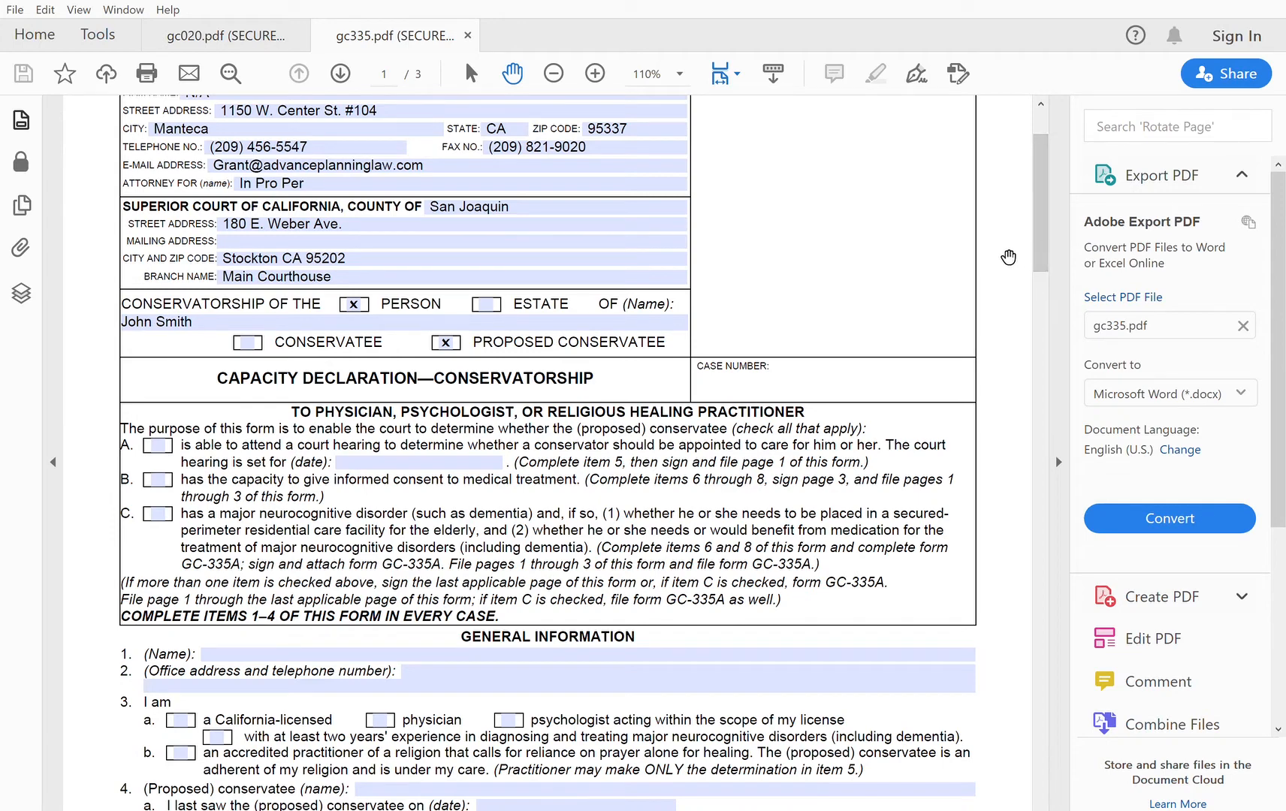
click(697, 379)
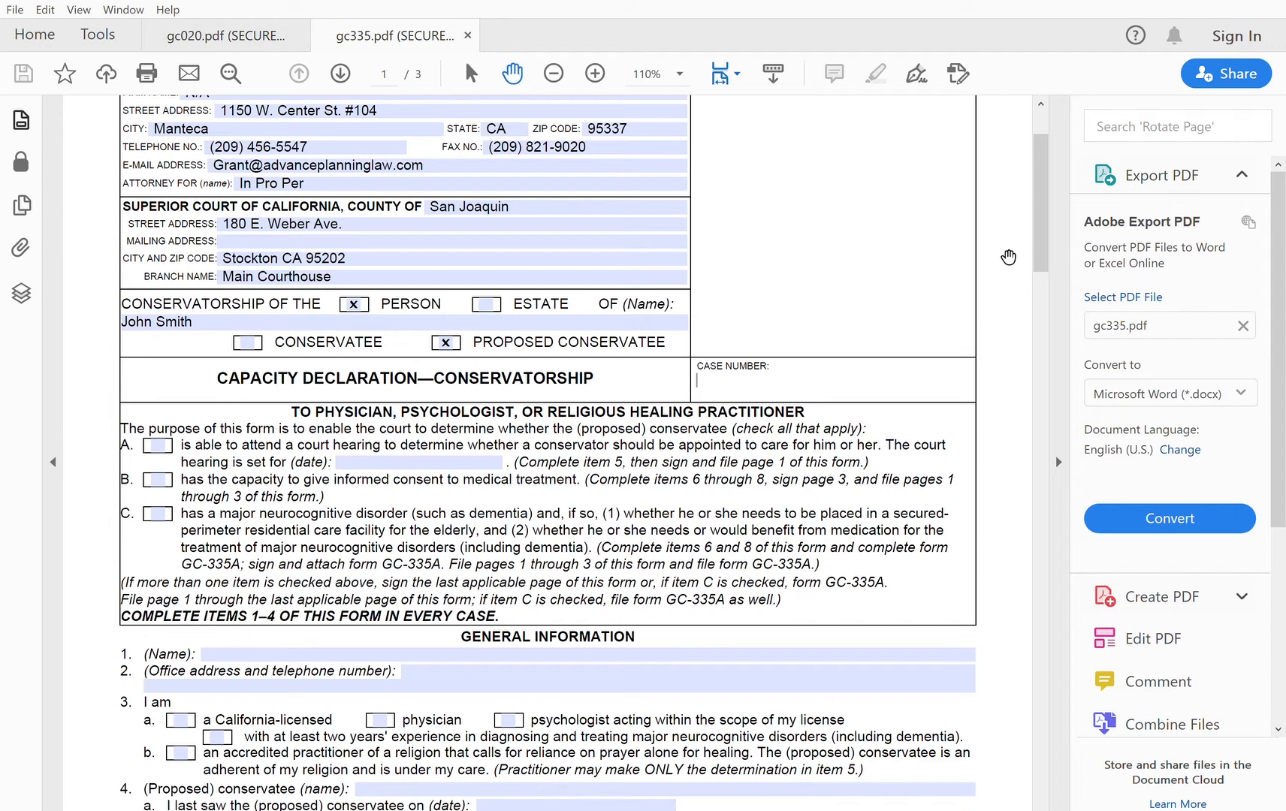
mouse_move(342, 424)
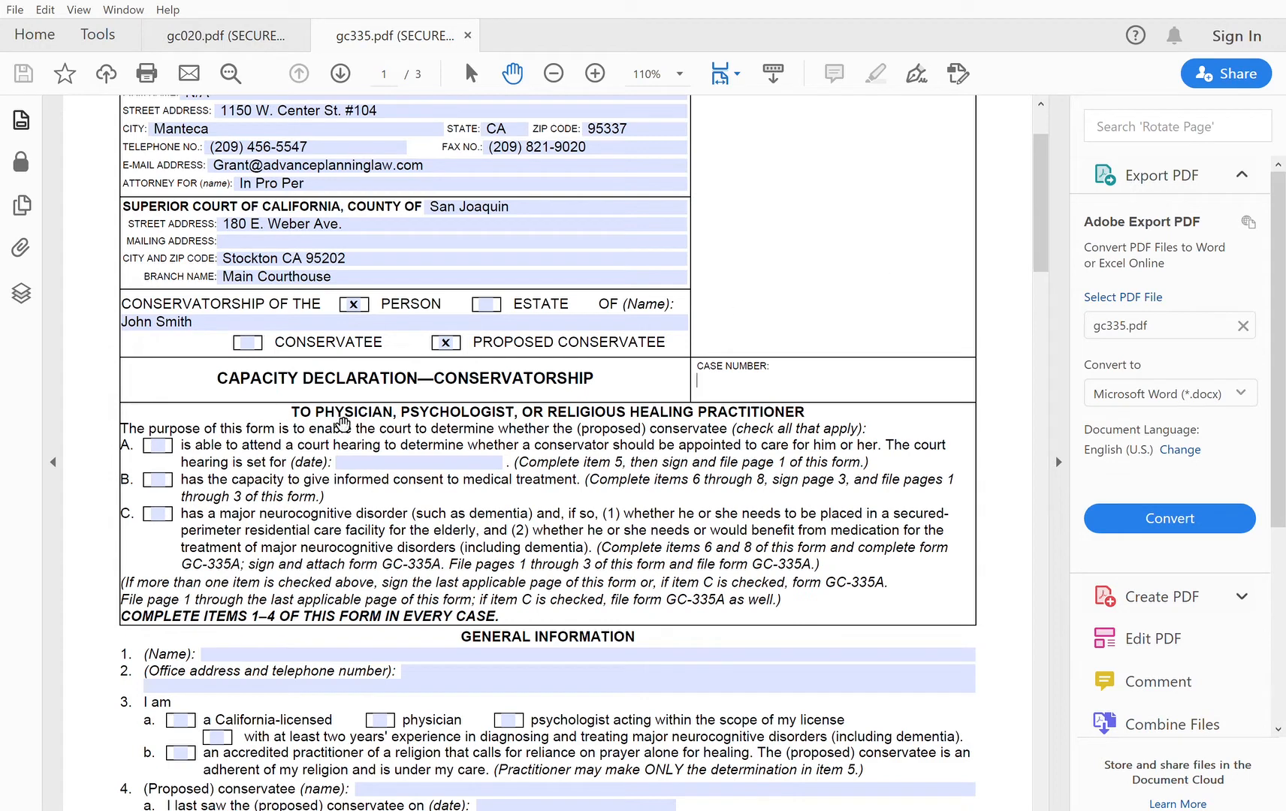
mouse_move(501, 413)
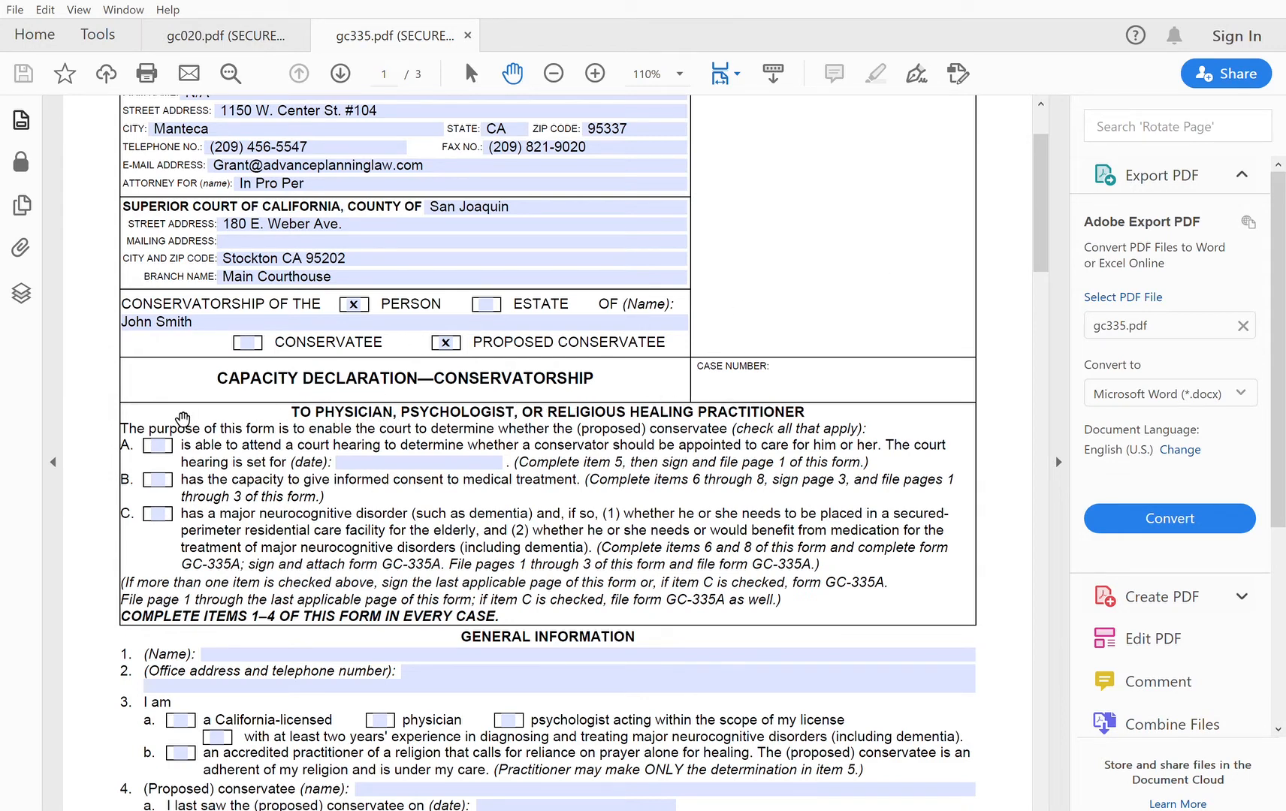
Check box A and enter the hearing date 3/20/20
click(157, 446)
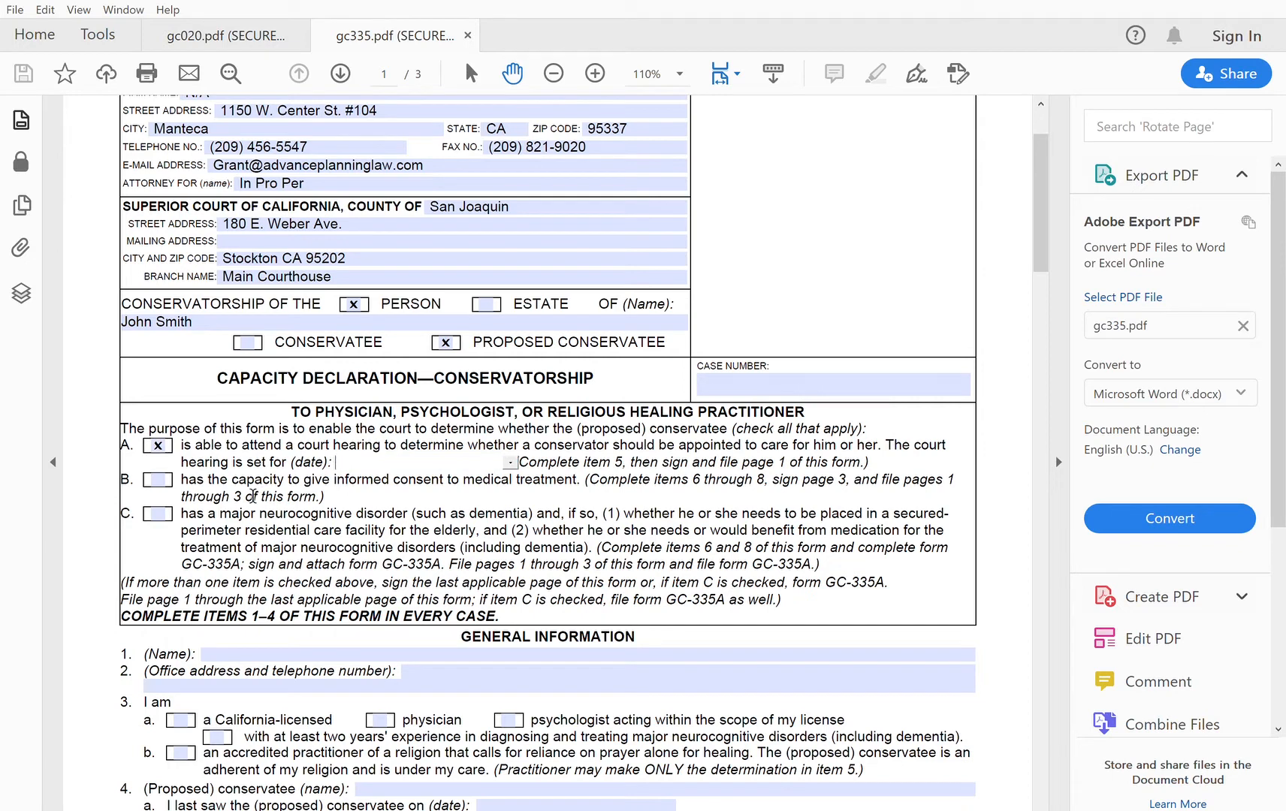
text(3/20/)
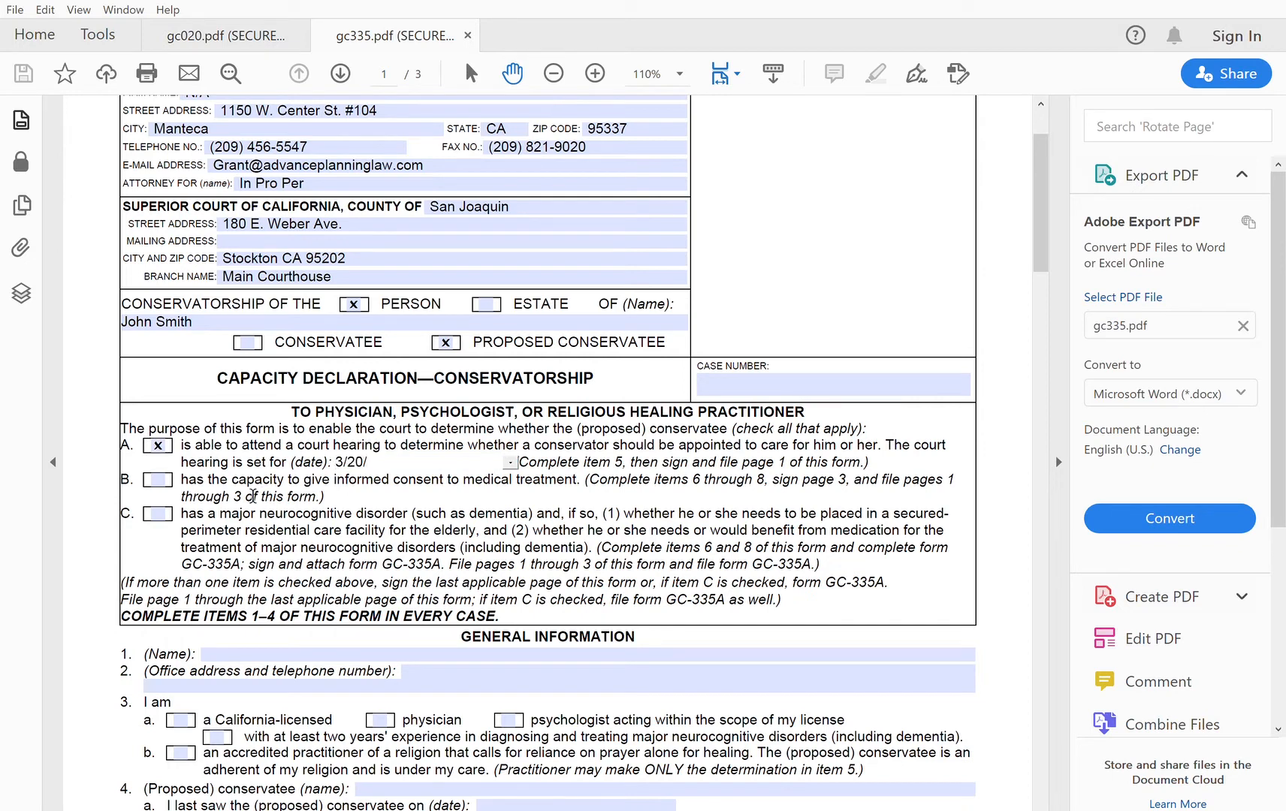
text(20)
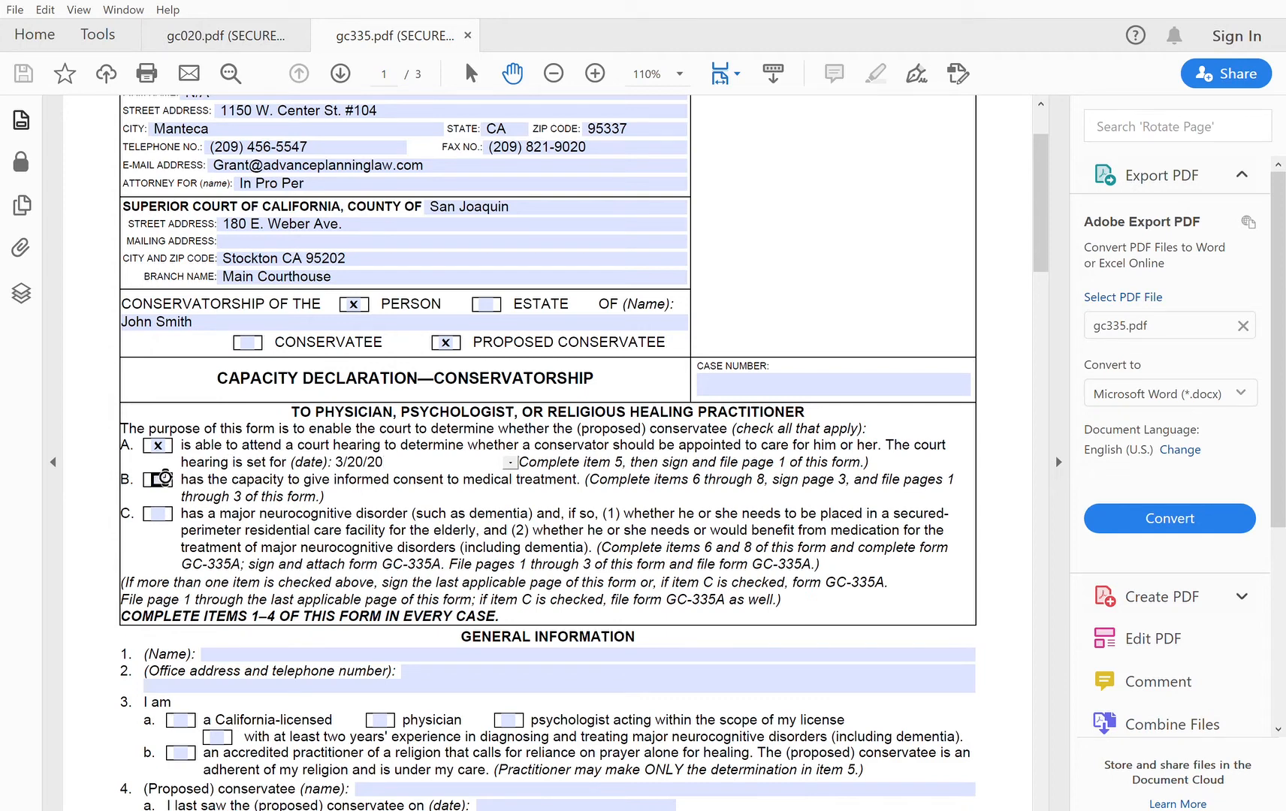
Check box B for capacity to consent to medical treatment
click(158, 480)
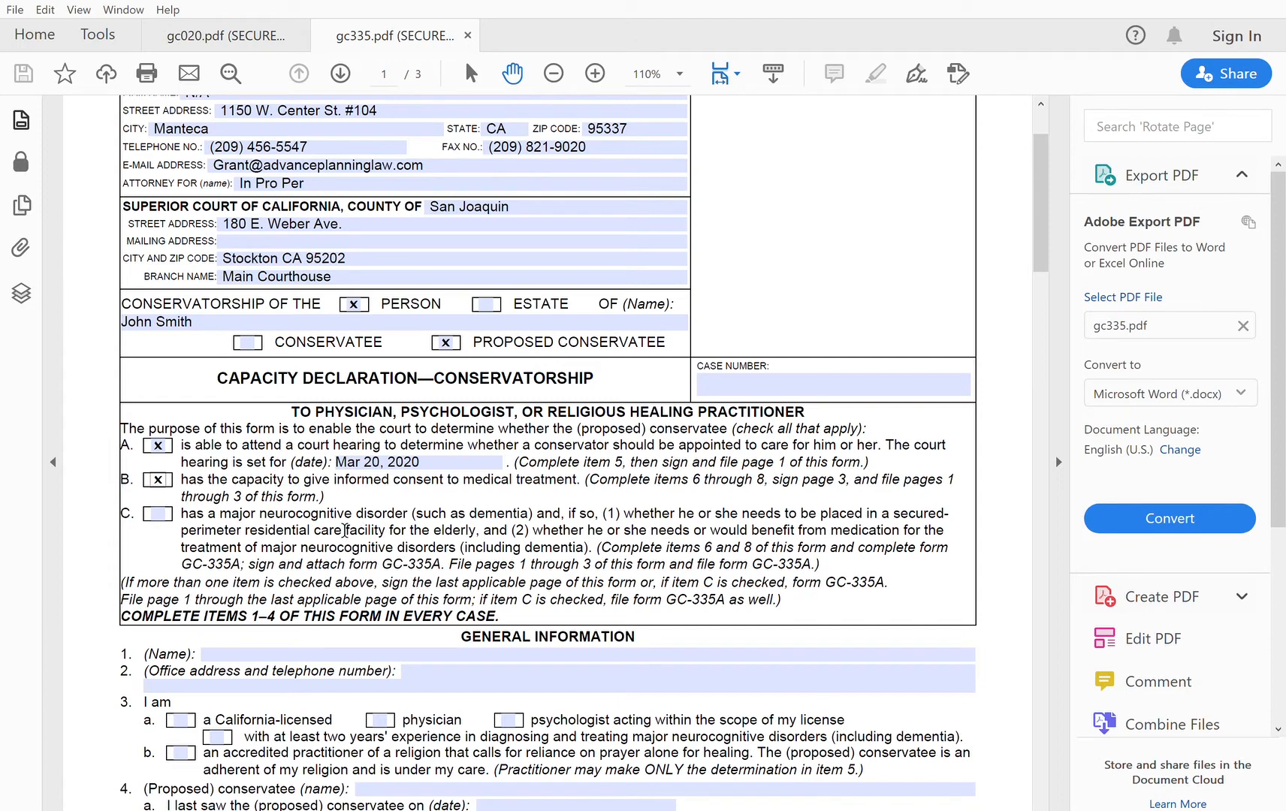
mouse_move(328, 501)
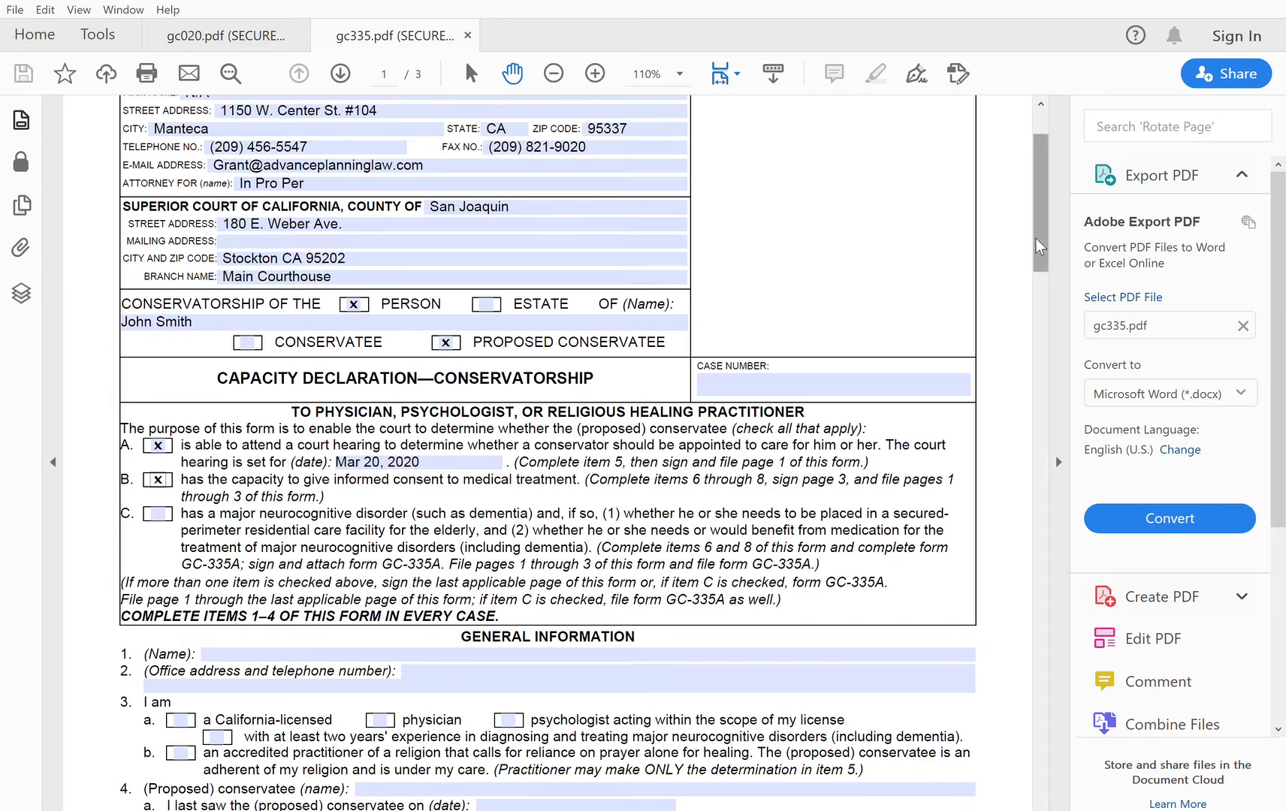
Scroll down to the General Information and hearing-attendance sections of page 1
scroll(down, 3)
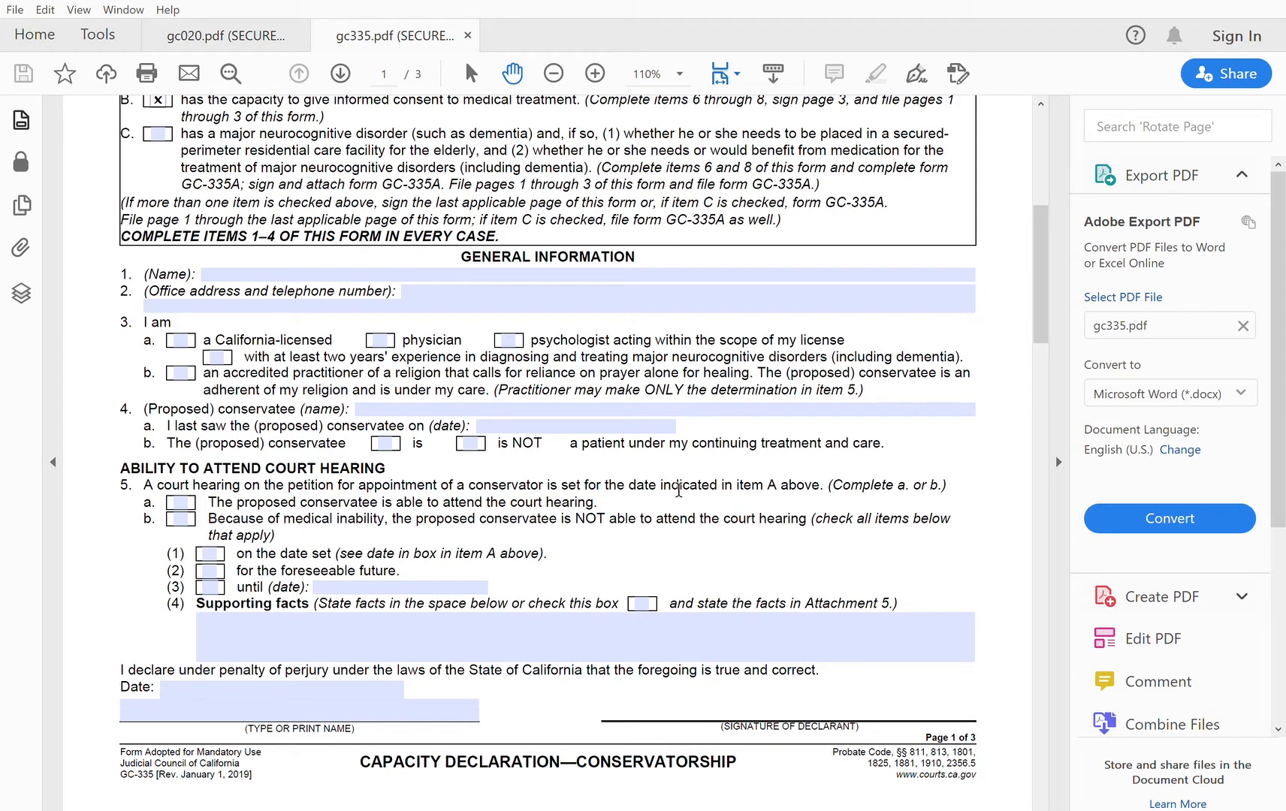
mouse_move(580, 310)
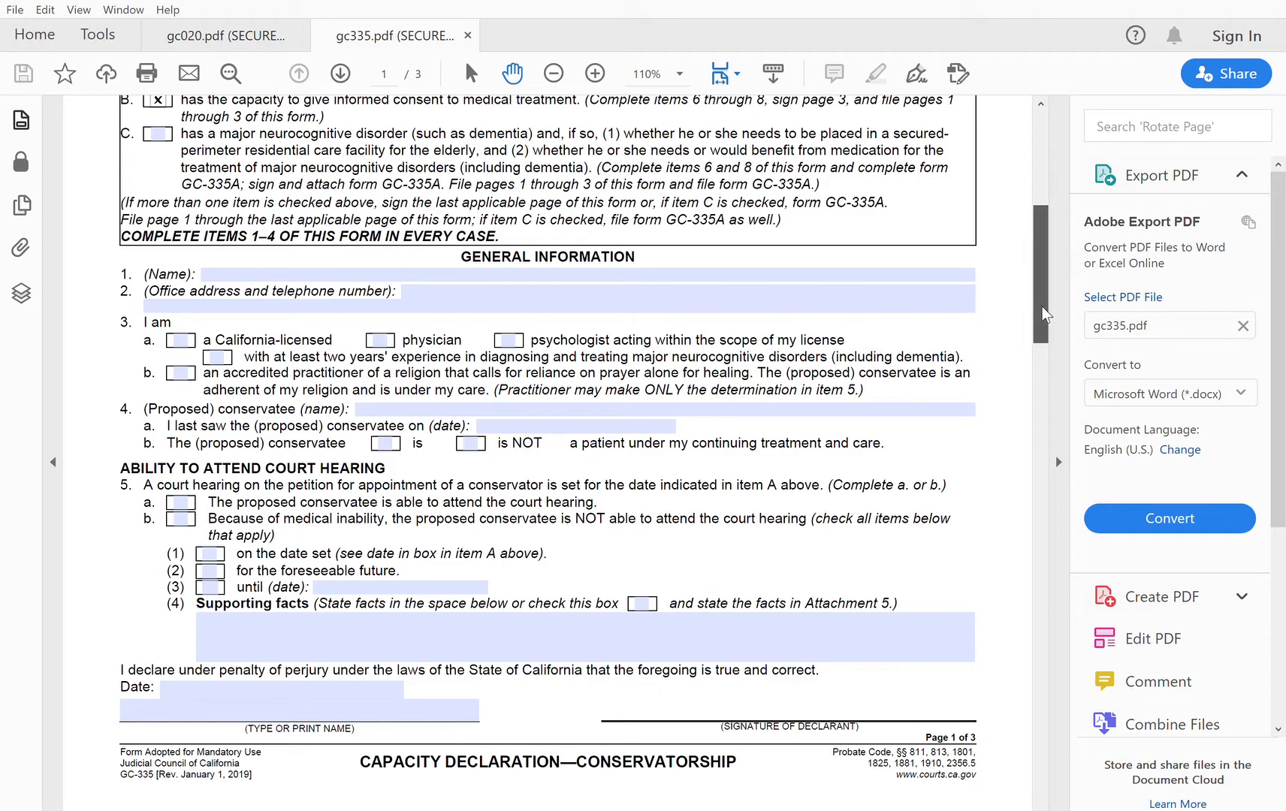
scroll(down, 3)
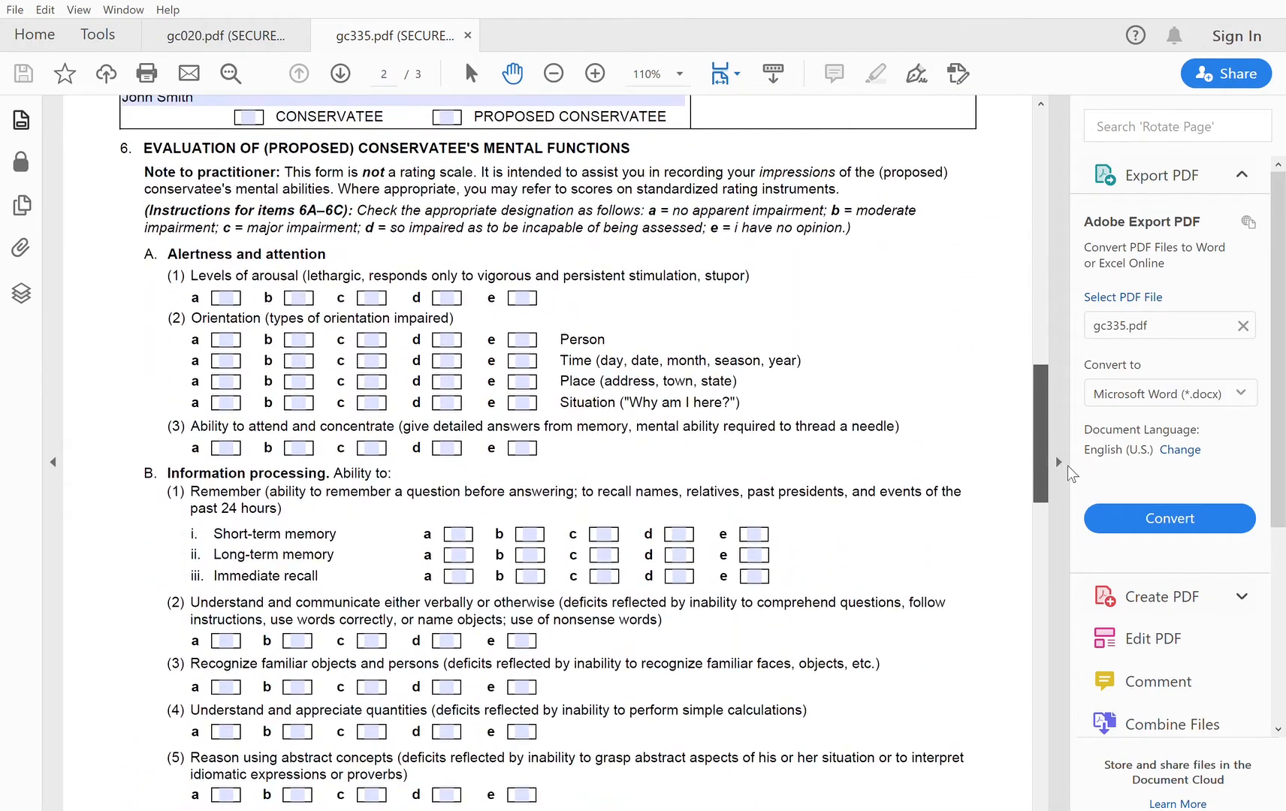
scroll(down, 3)
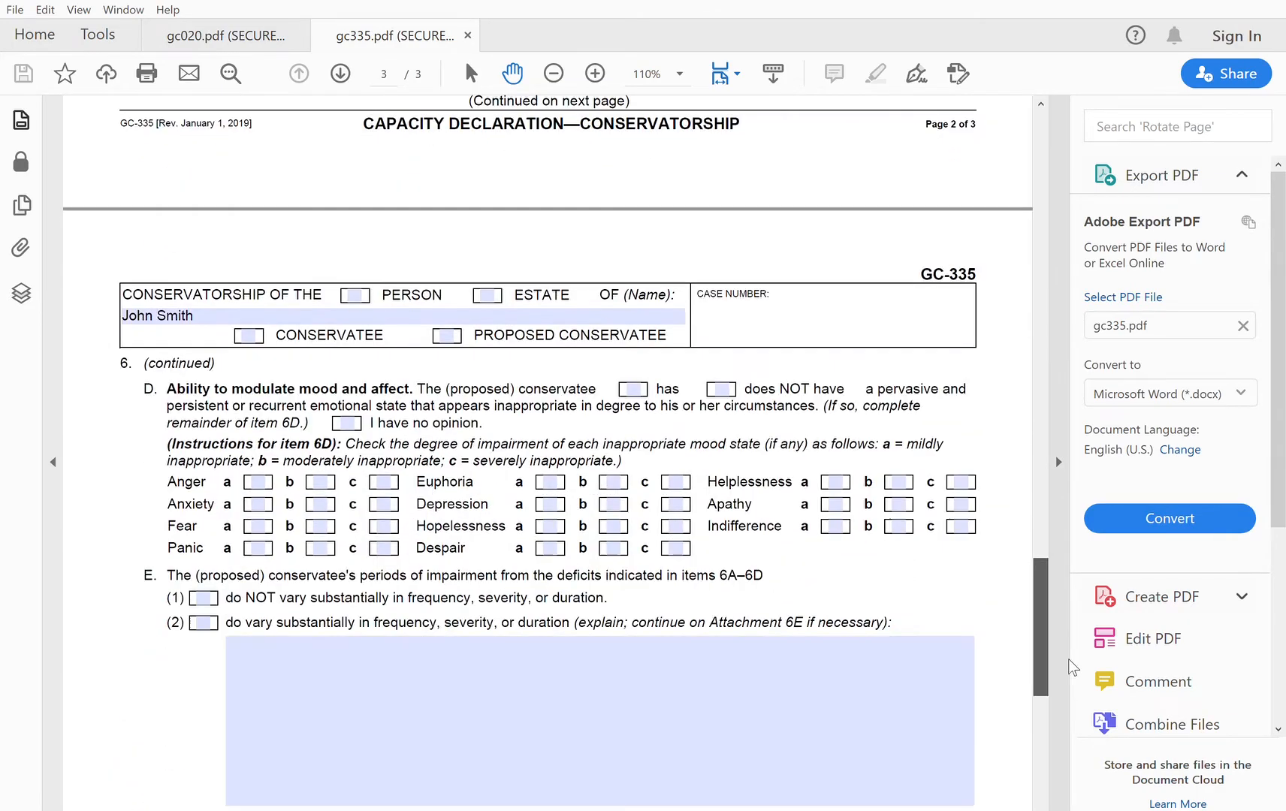
scroll(down, 3)
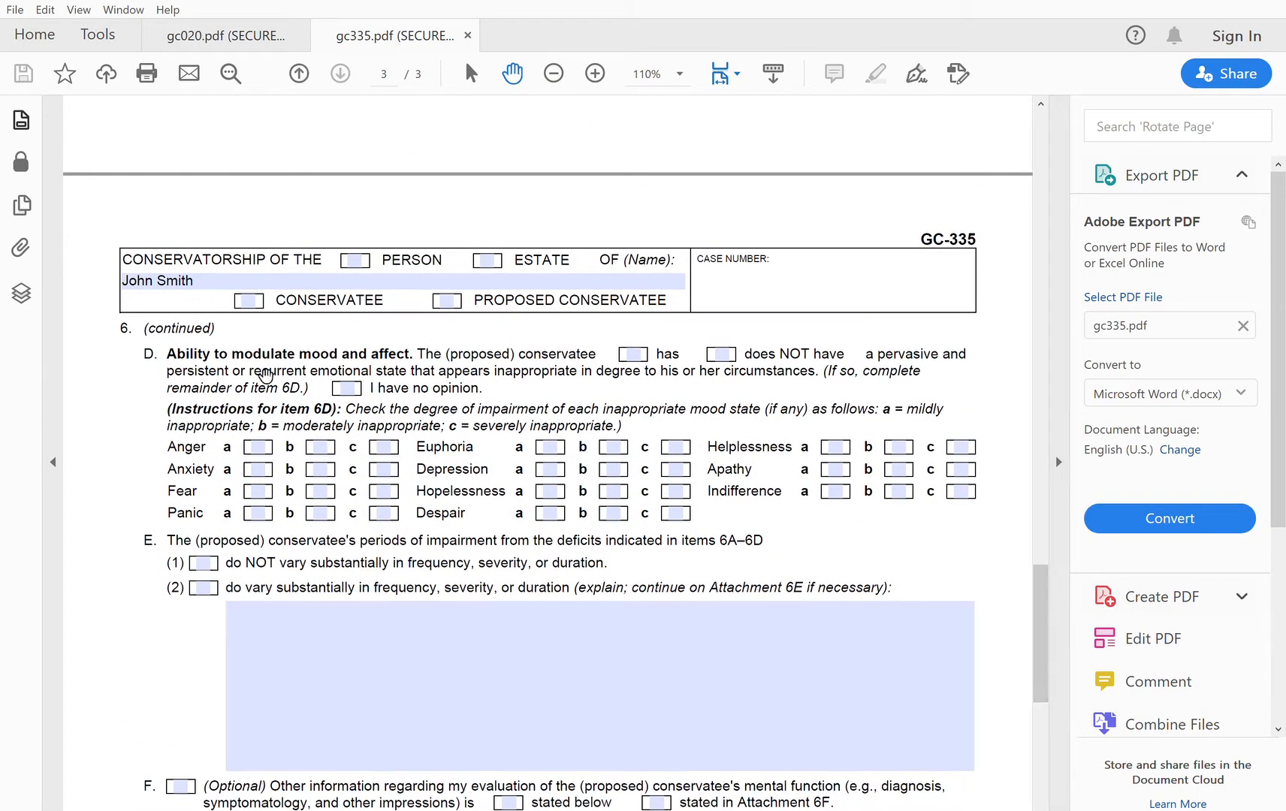
mouse_move(420, 303)
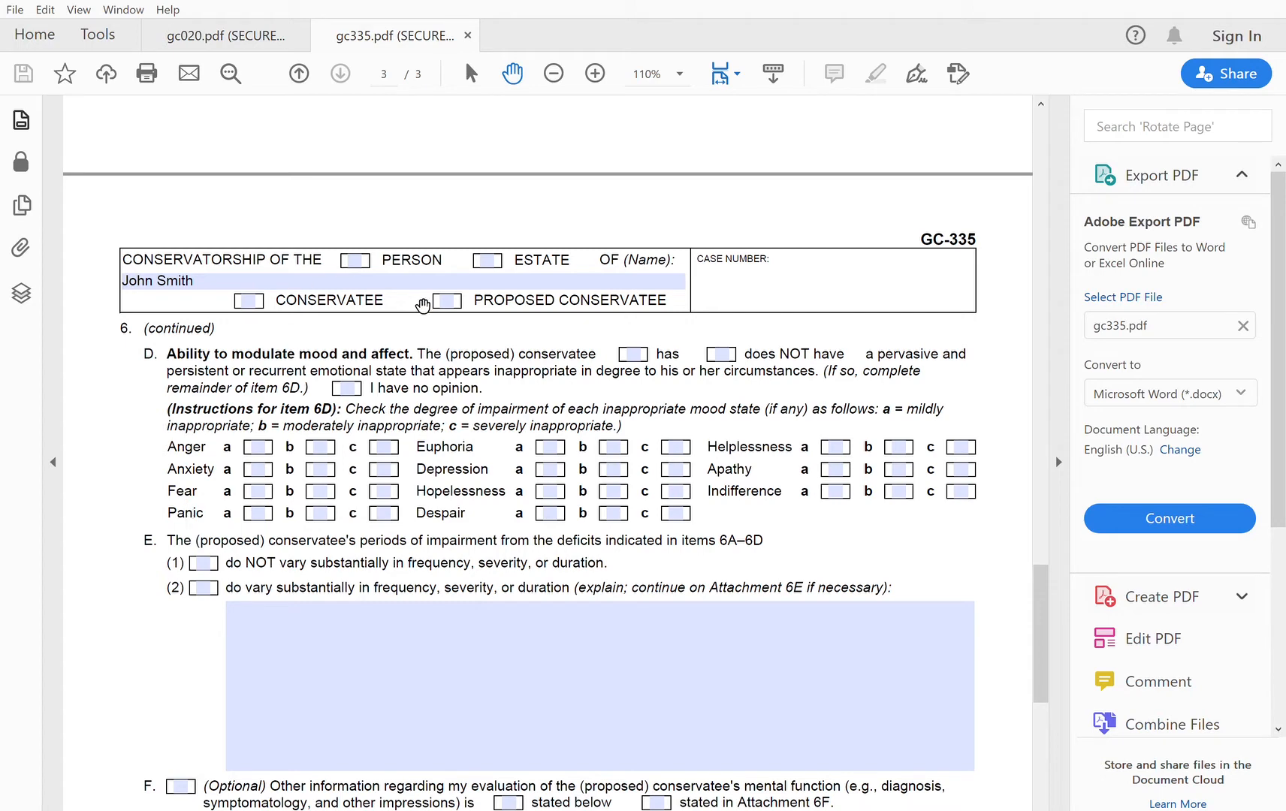
mouse_move(776, 508)
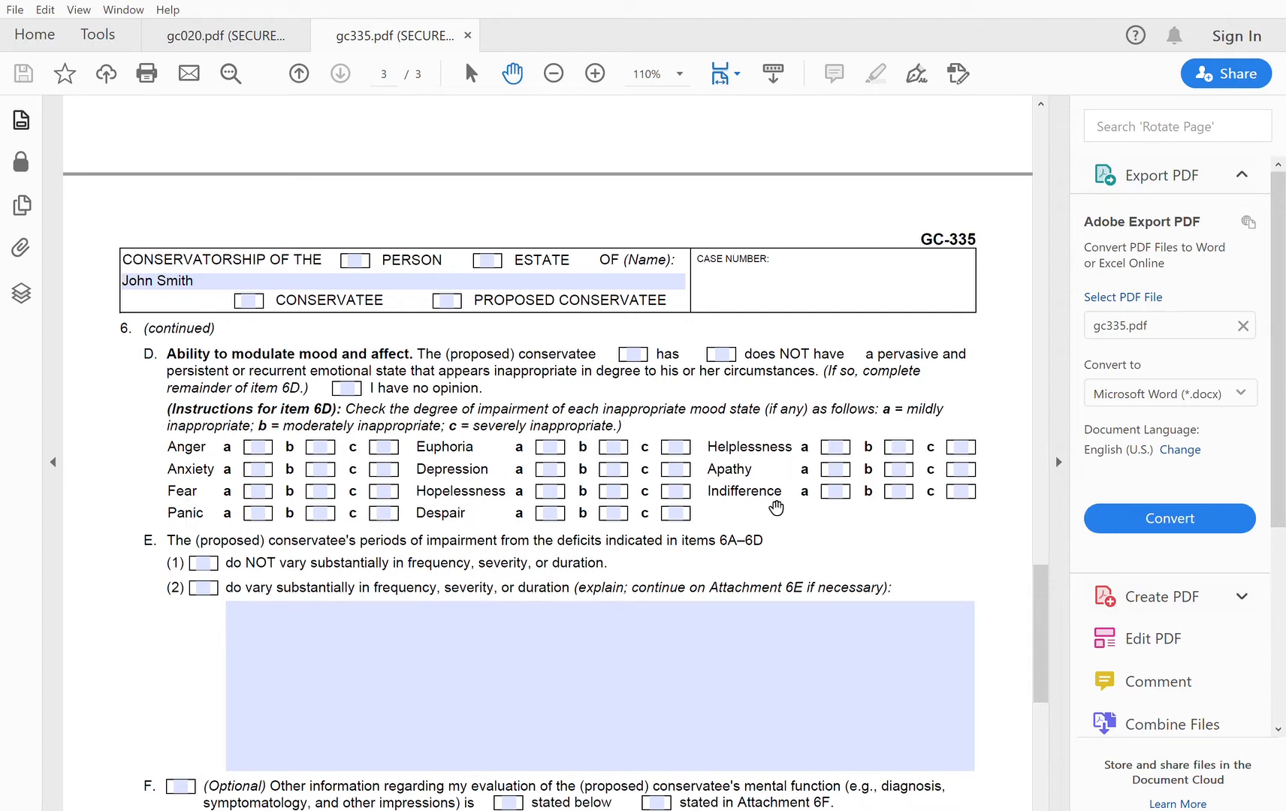
mouse_move(374, 443)
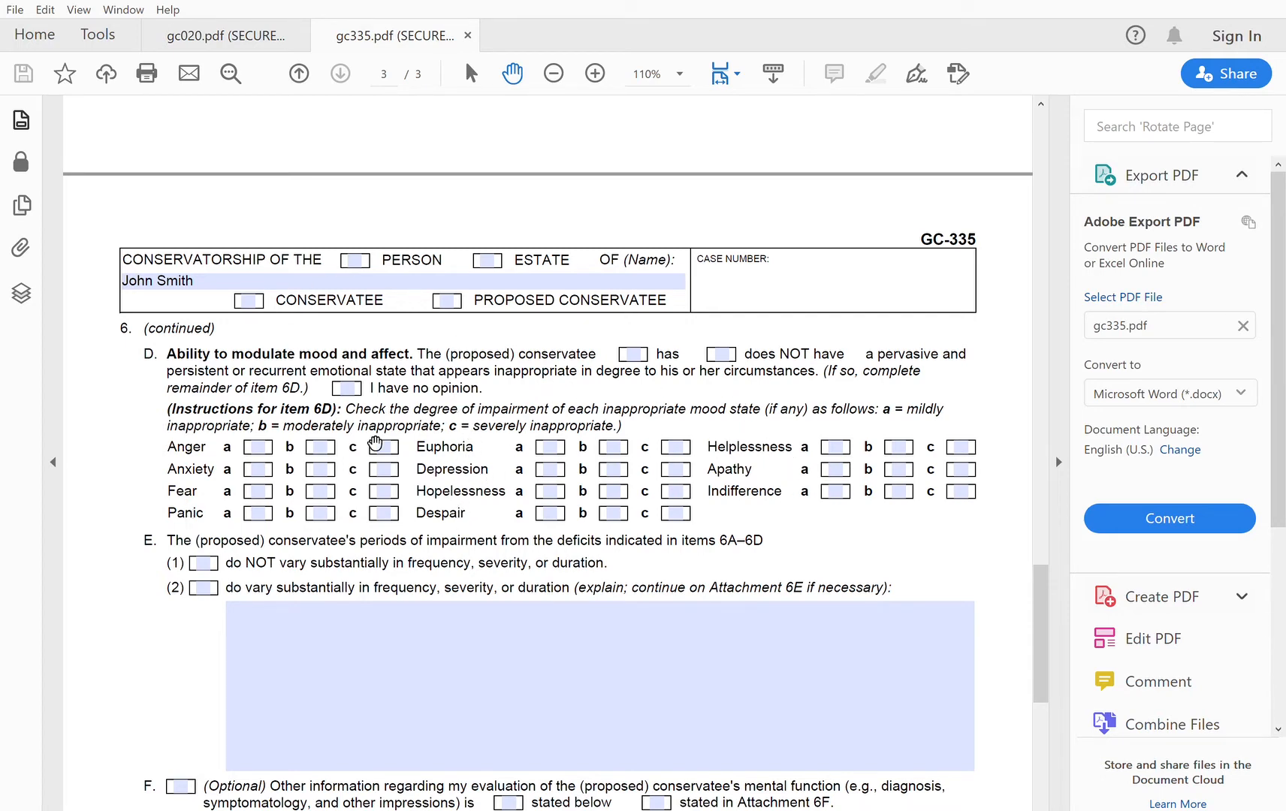
mouse_move(479, 513)
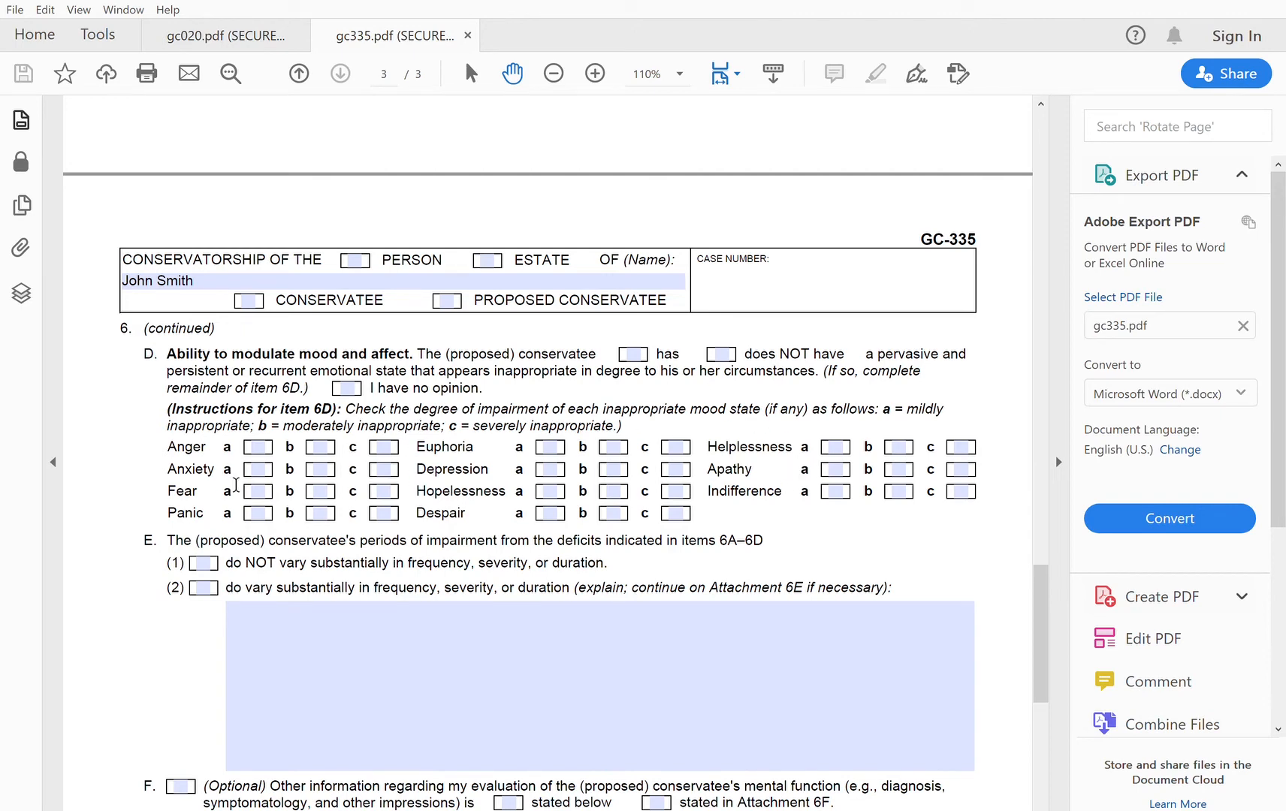
mouse_move(1034, 600)
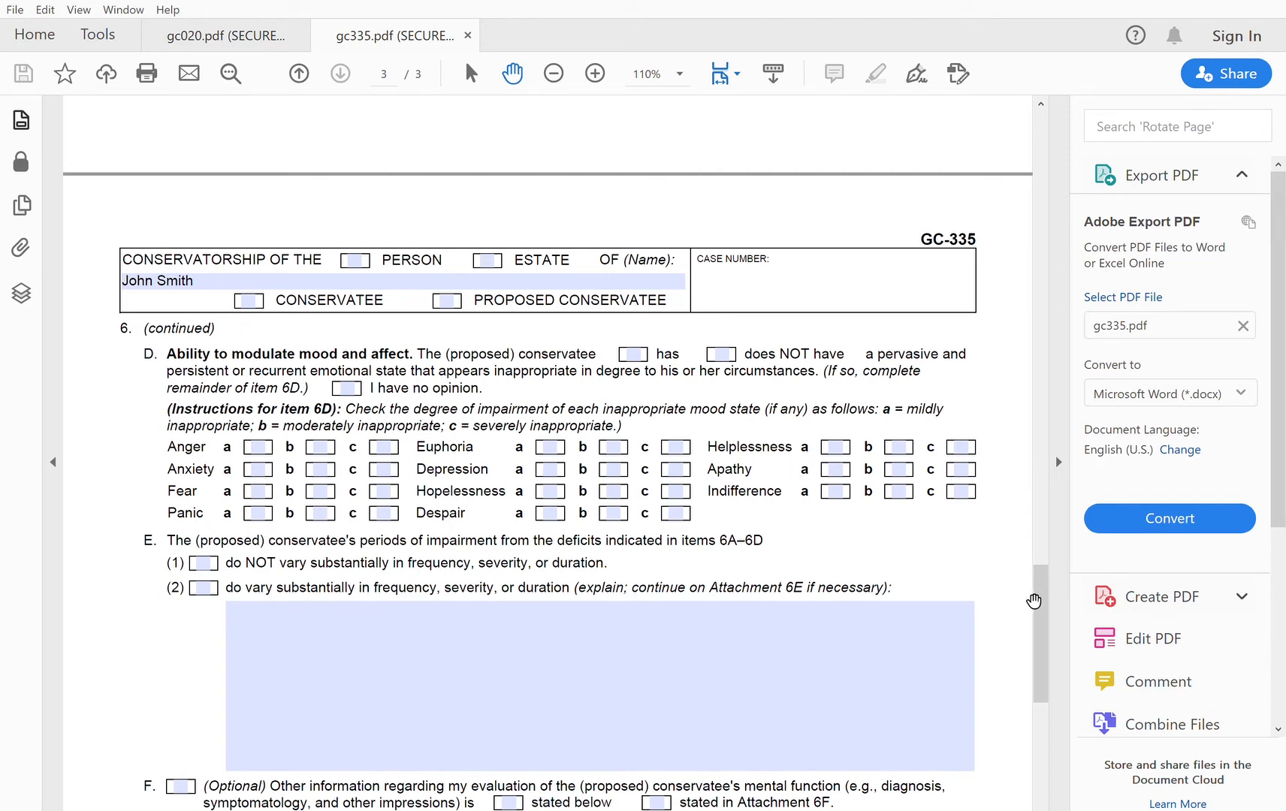
Scroll down to the bottom of the final page, showing item 7 and the declaration lines
scroll(down, 3)
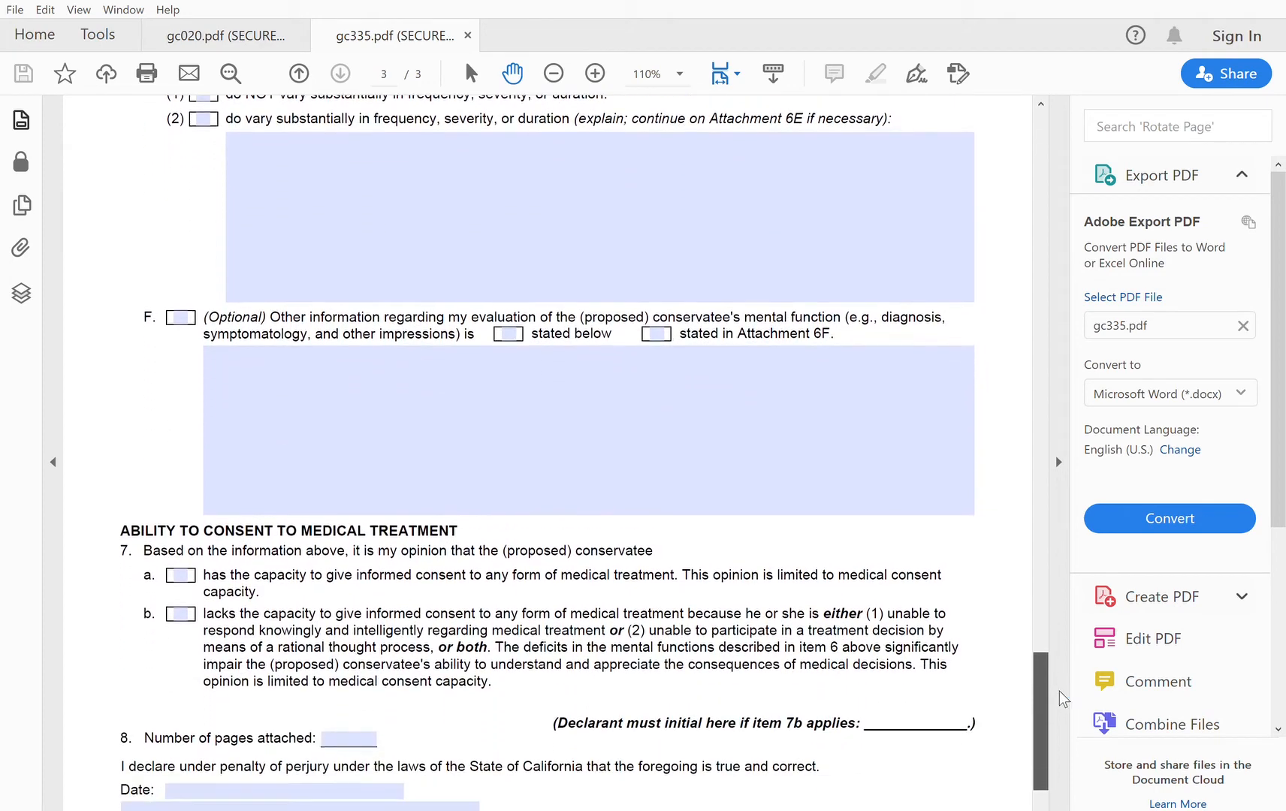
scroll(down, 3)
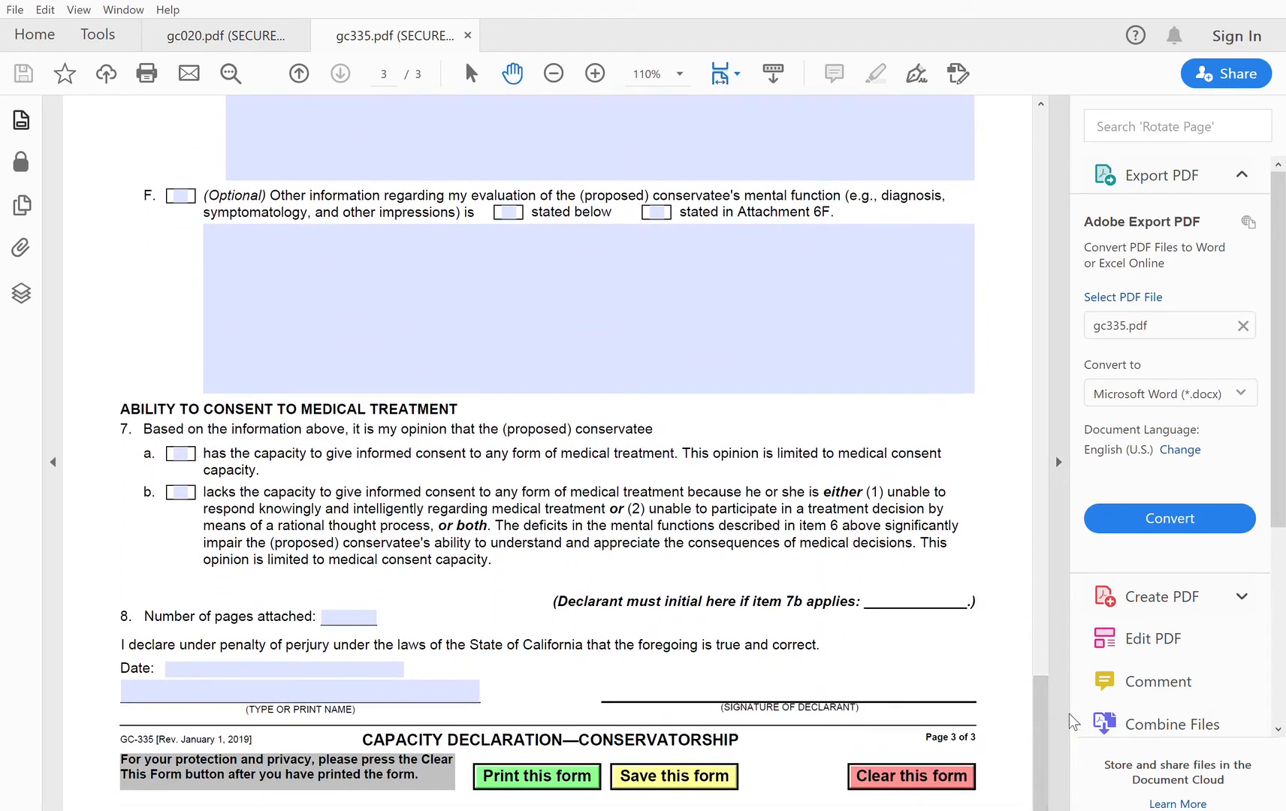
mouse_move(890, 621)
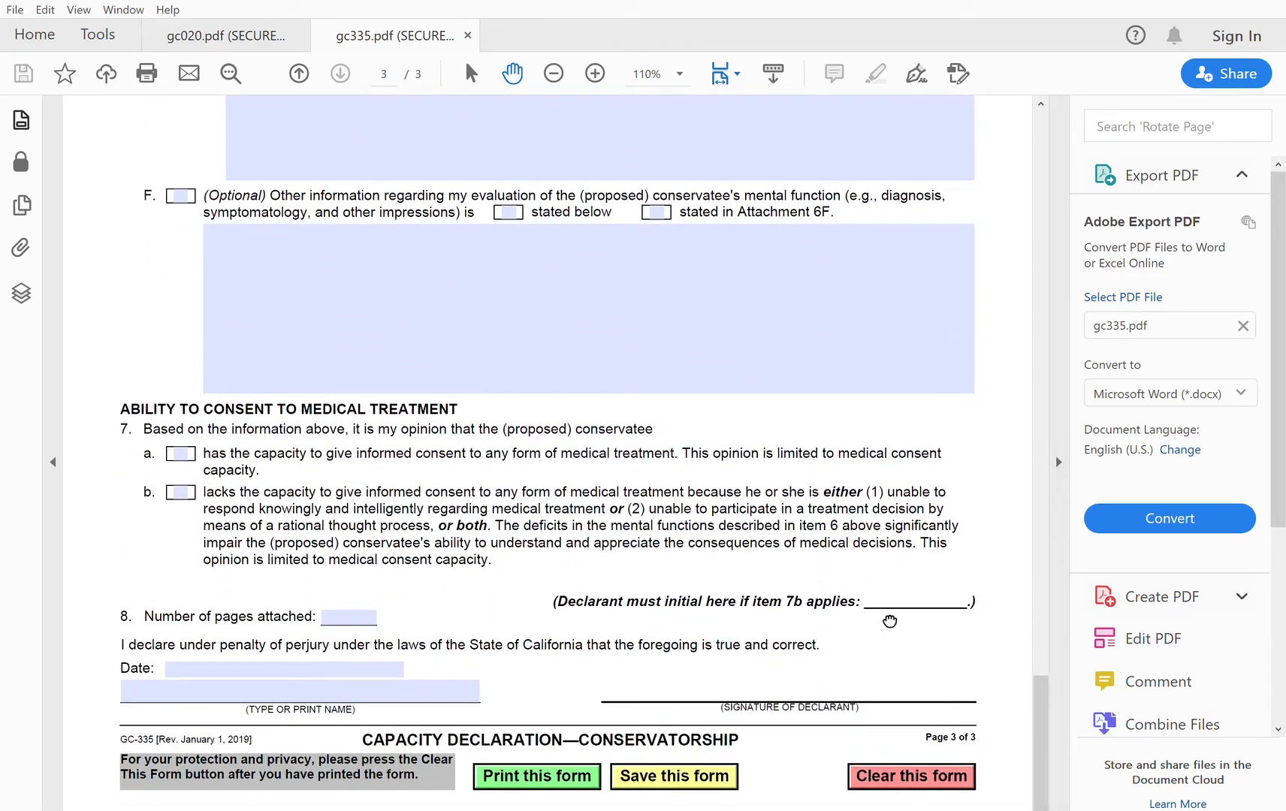
mouse_move(885, 597)
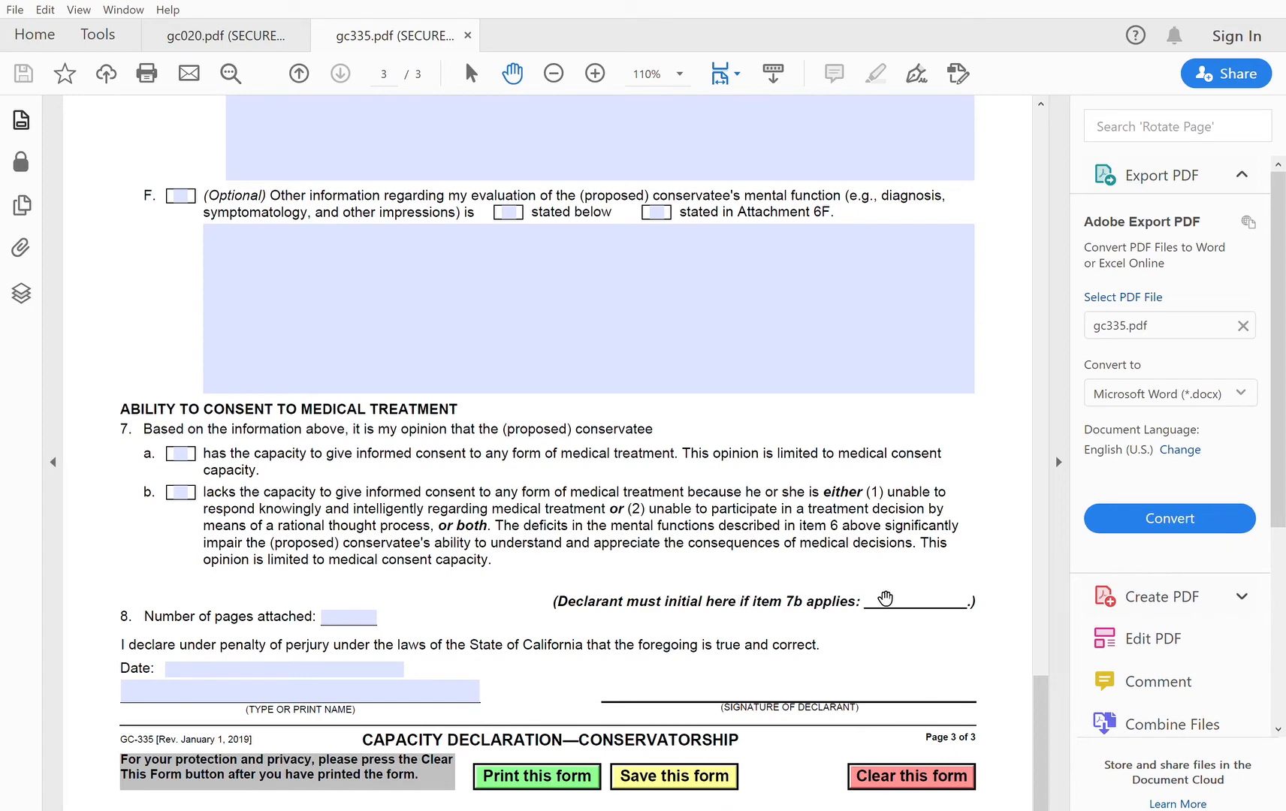
mouse_move(354, 499)
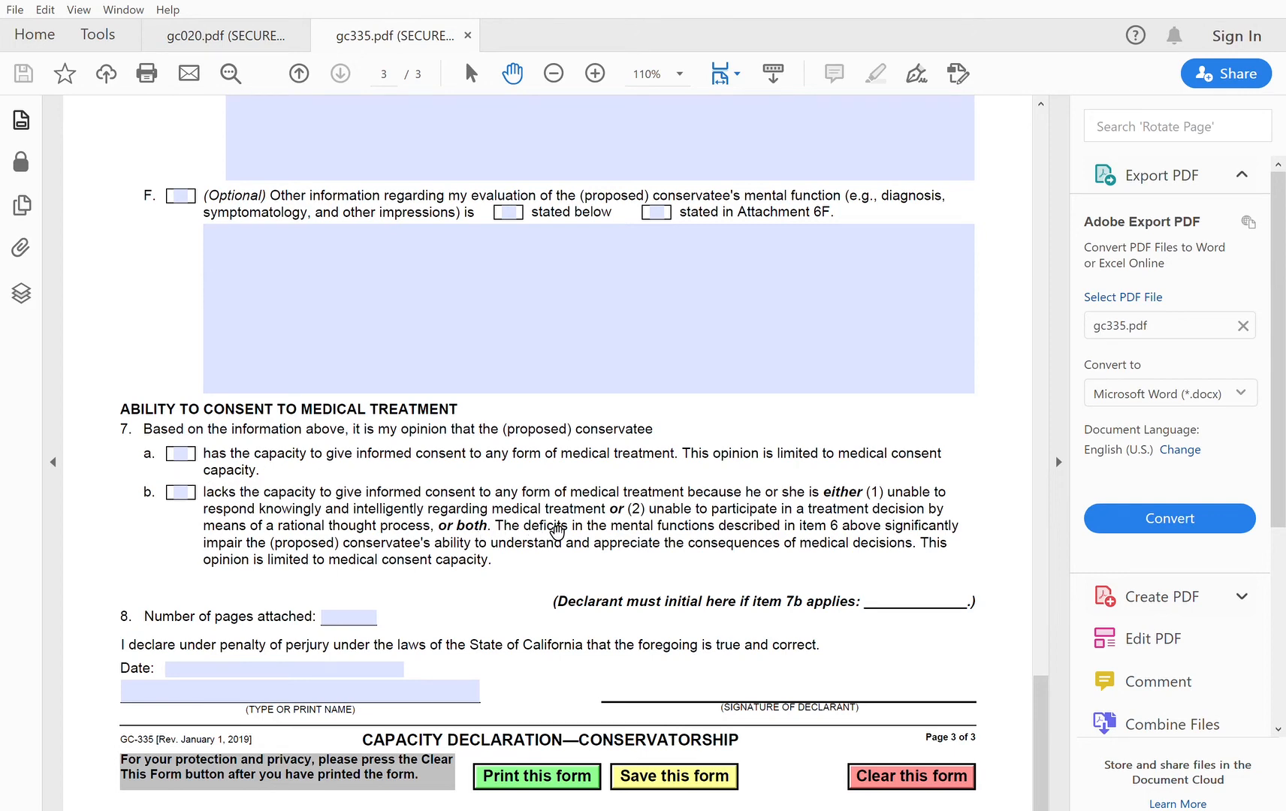
mouse_move(581, 537)
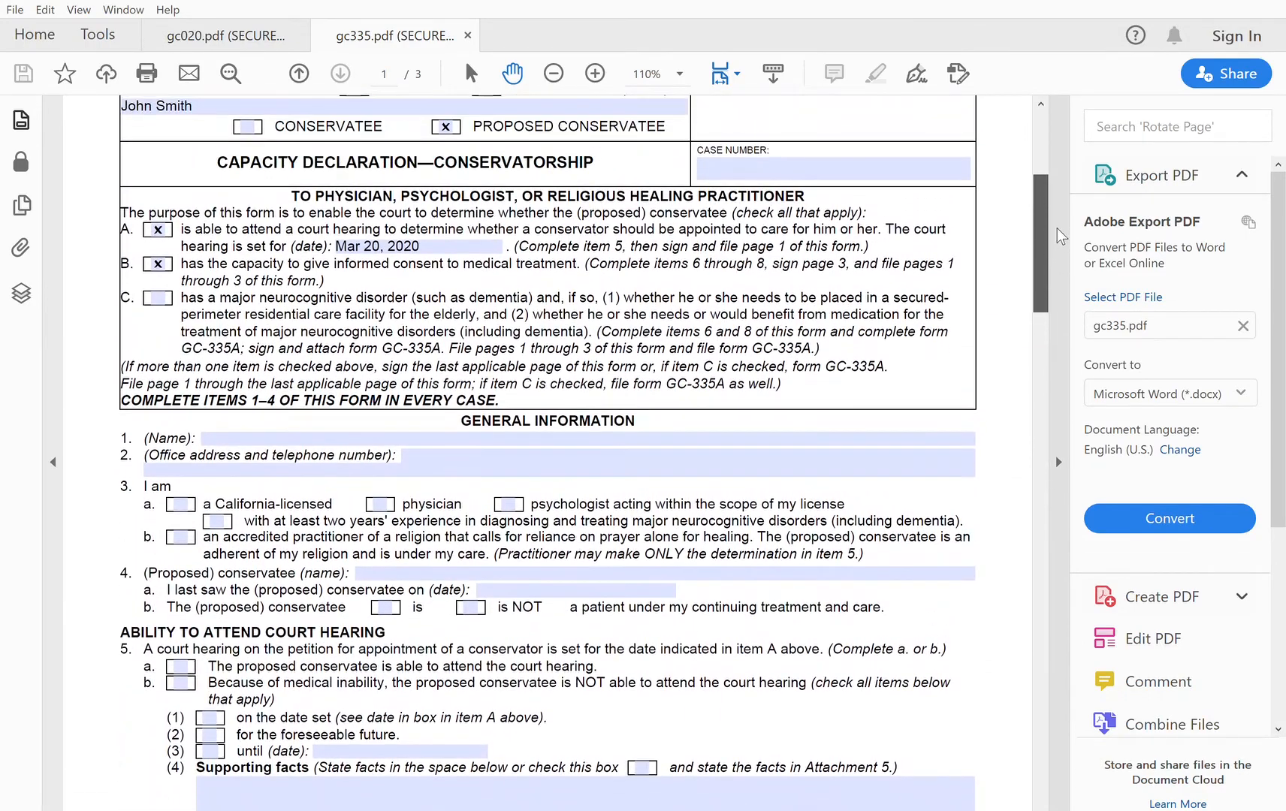
Scroll through the form to item 7, item 8 and the declaration lines on page 3
scroll(down, 3)
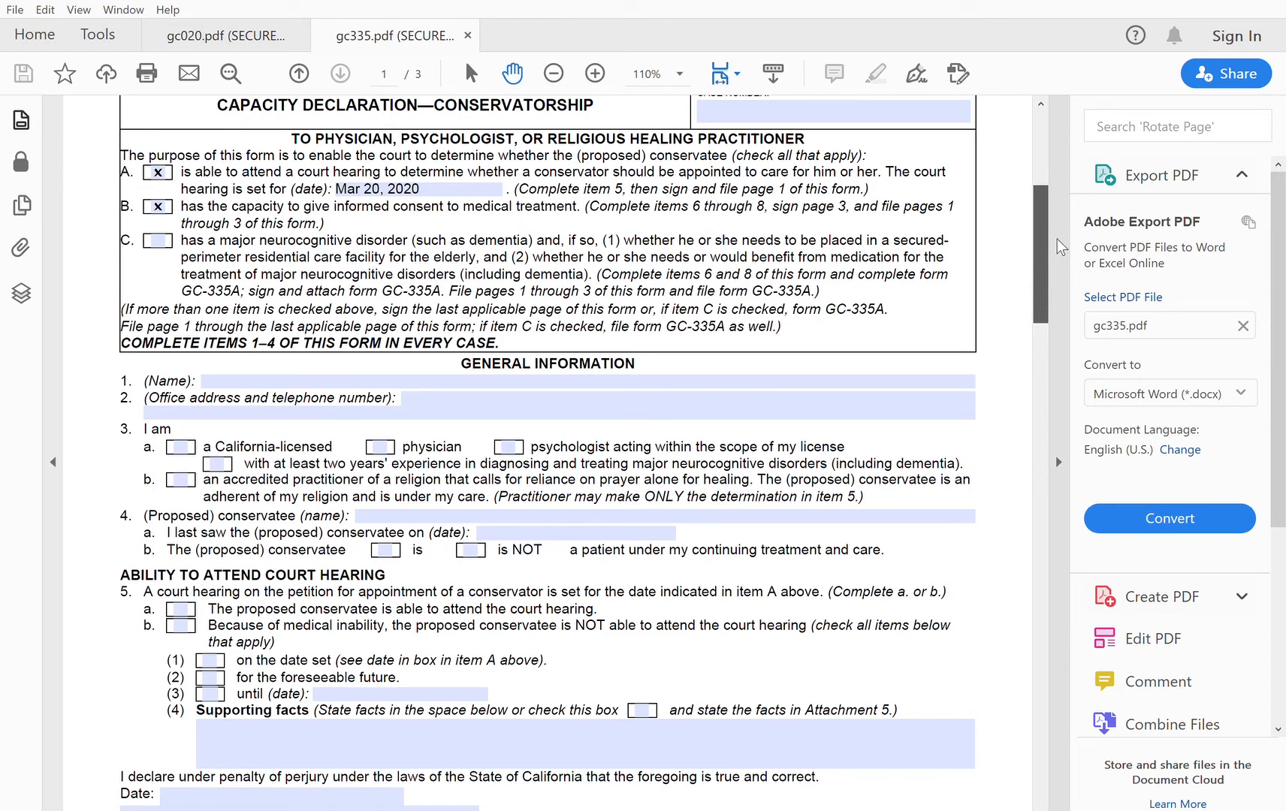
scroll(down, 3)
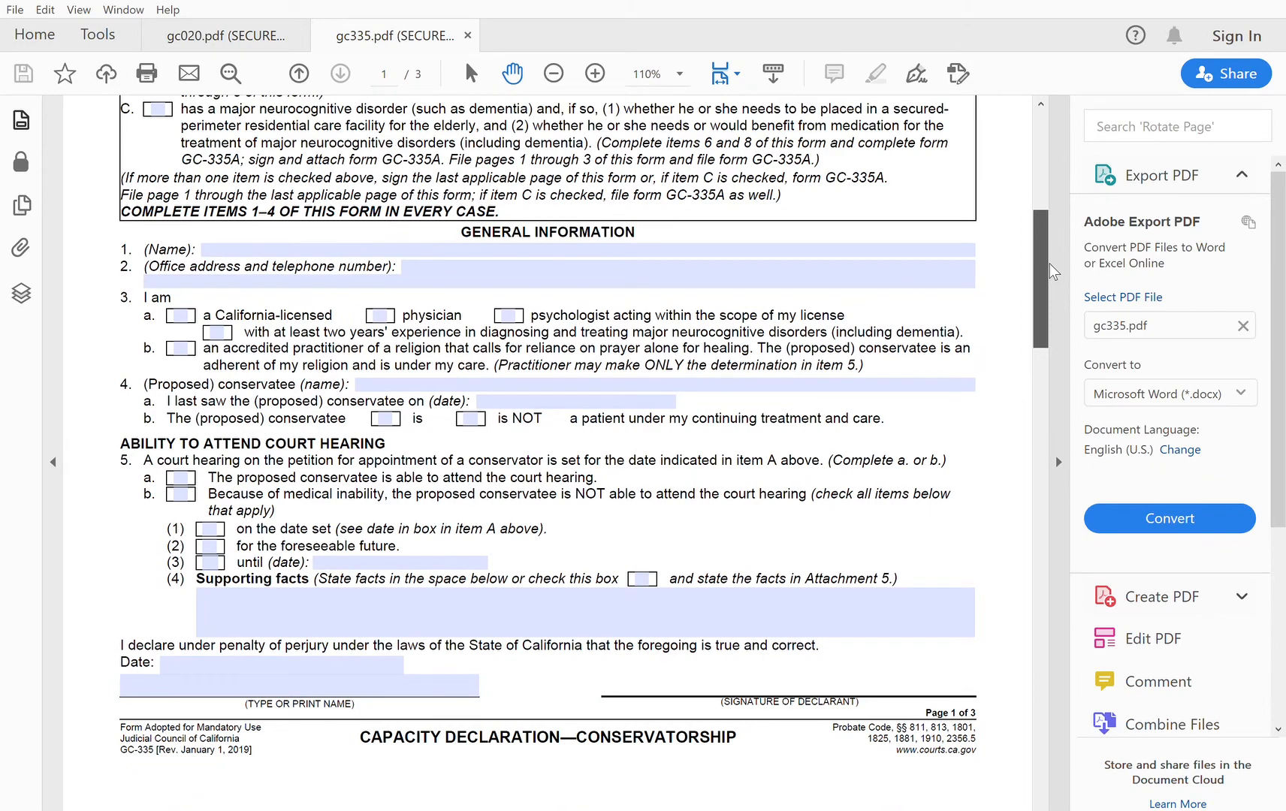
scroll(down, 3)
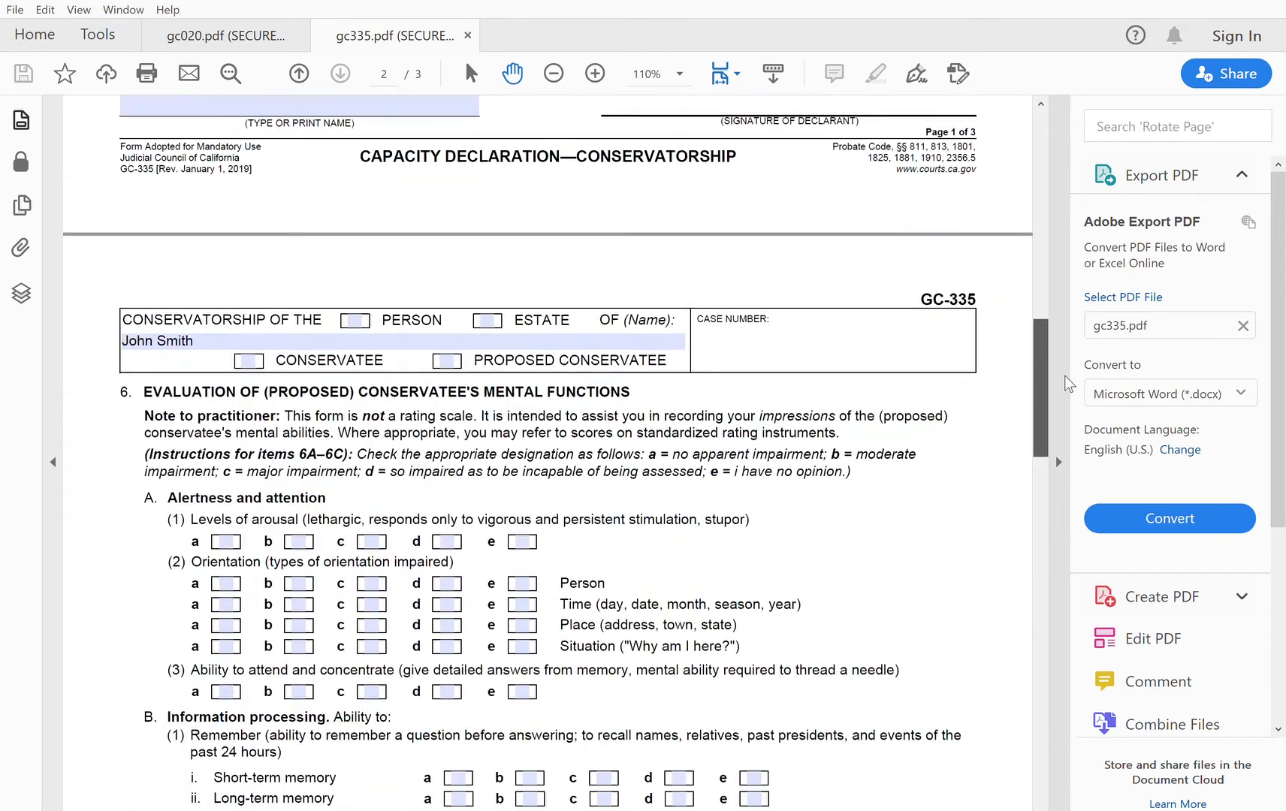
scroll(down, 3)
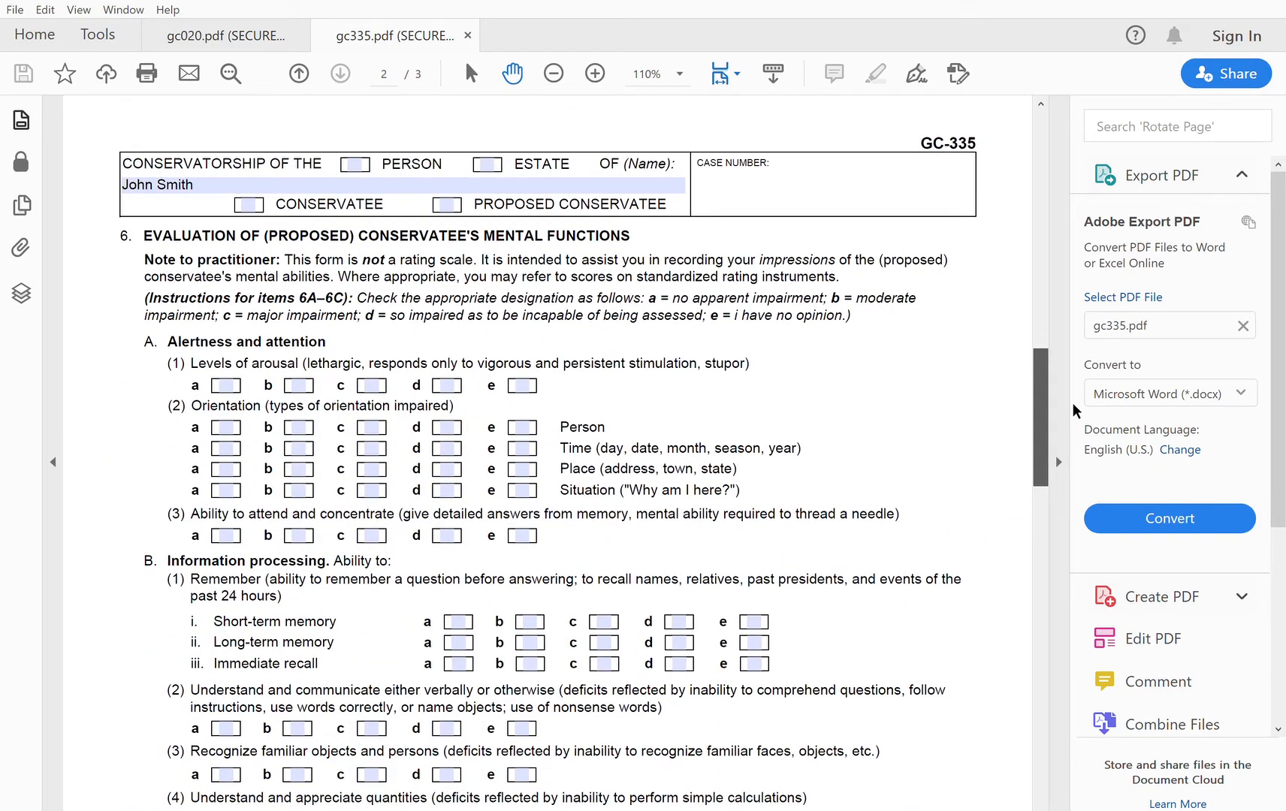
scroll(down, 3)
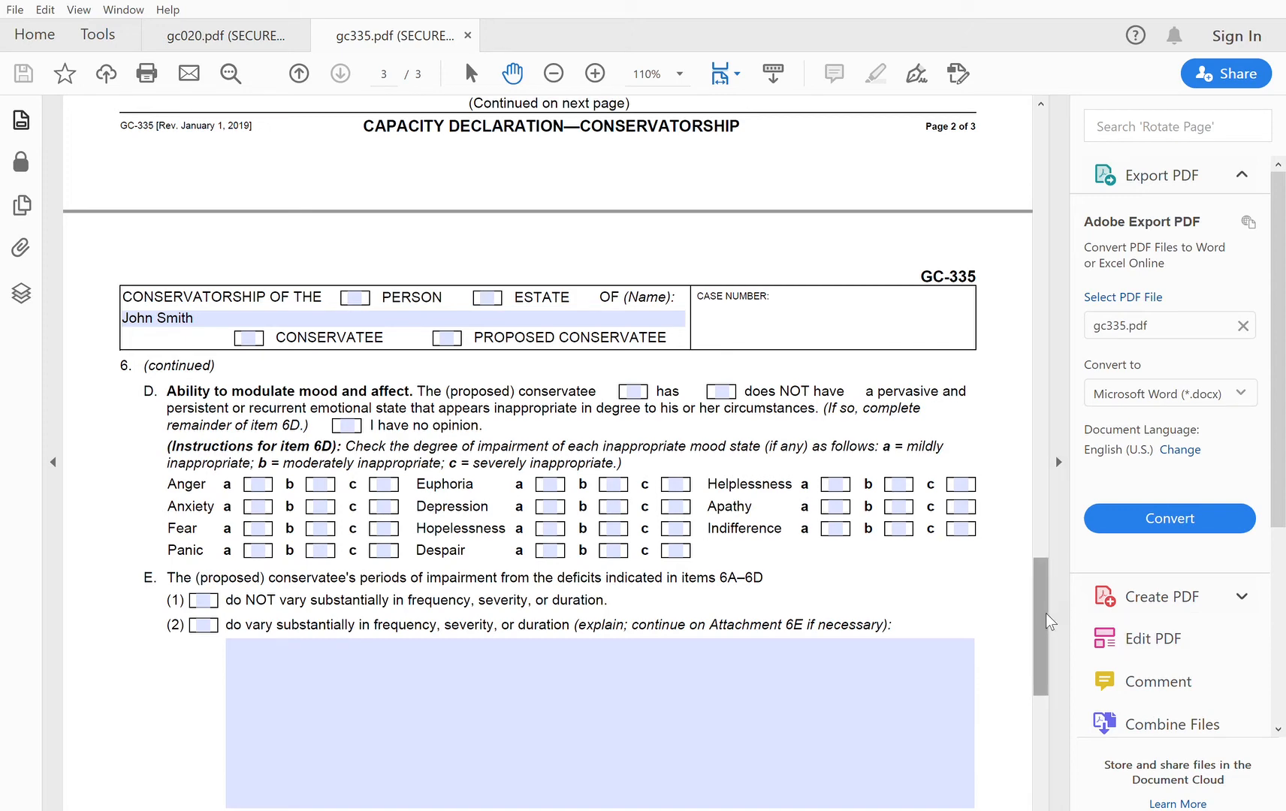
scroll(down, 3)
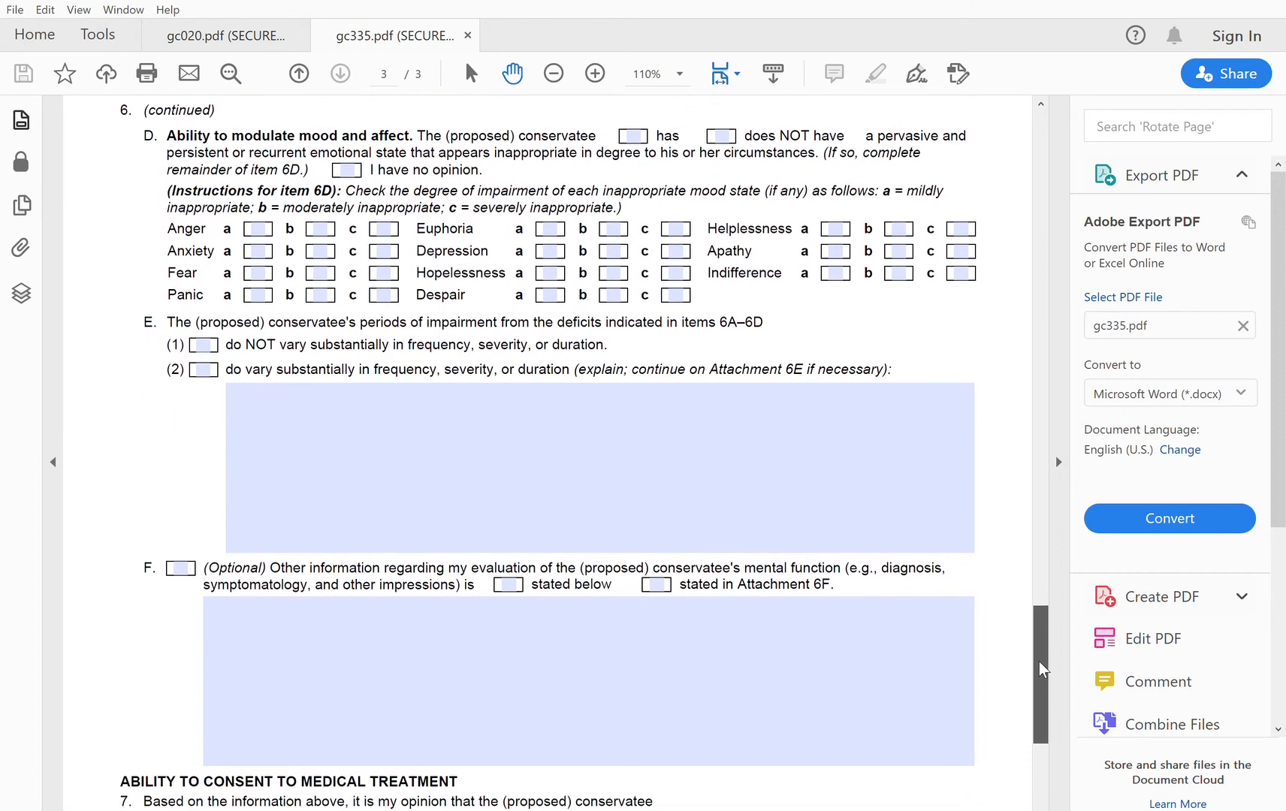
scroll(down, 3)
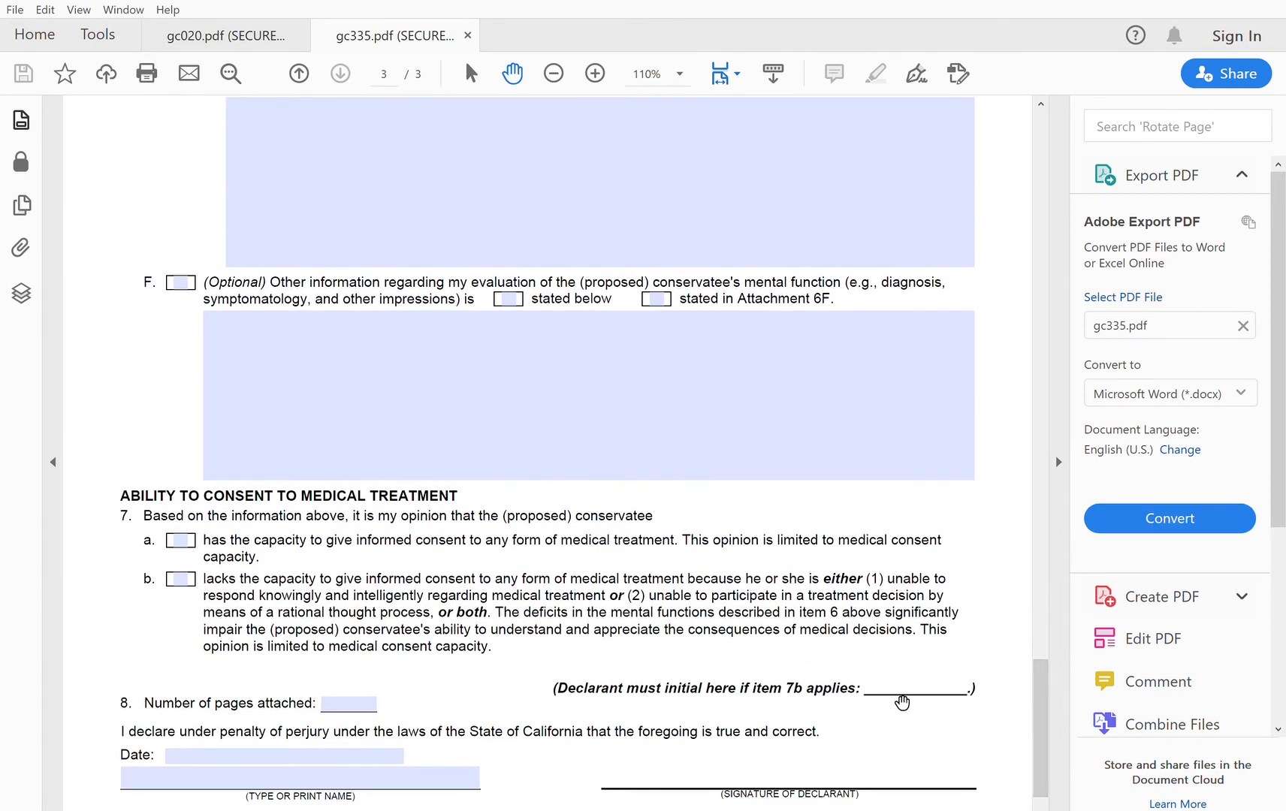
mouse_move(920, 679)
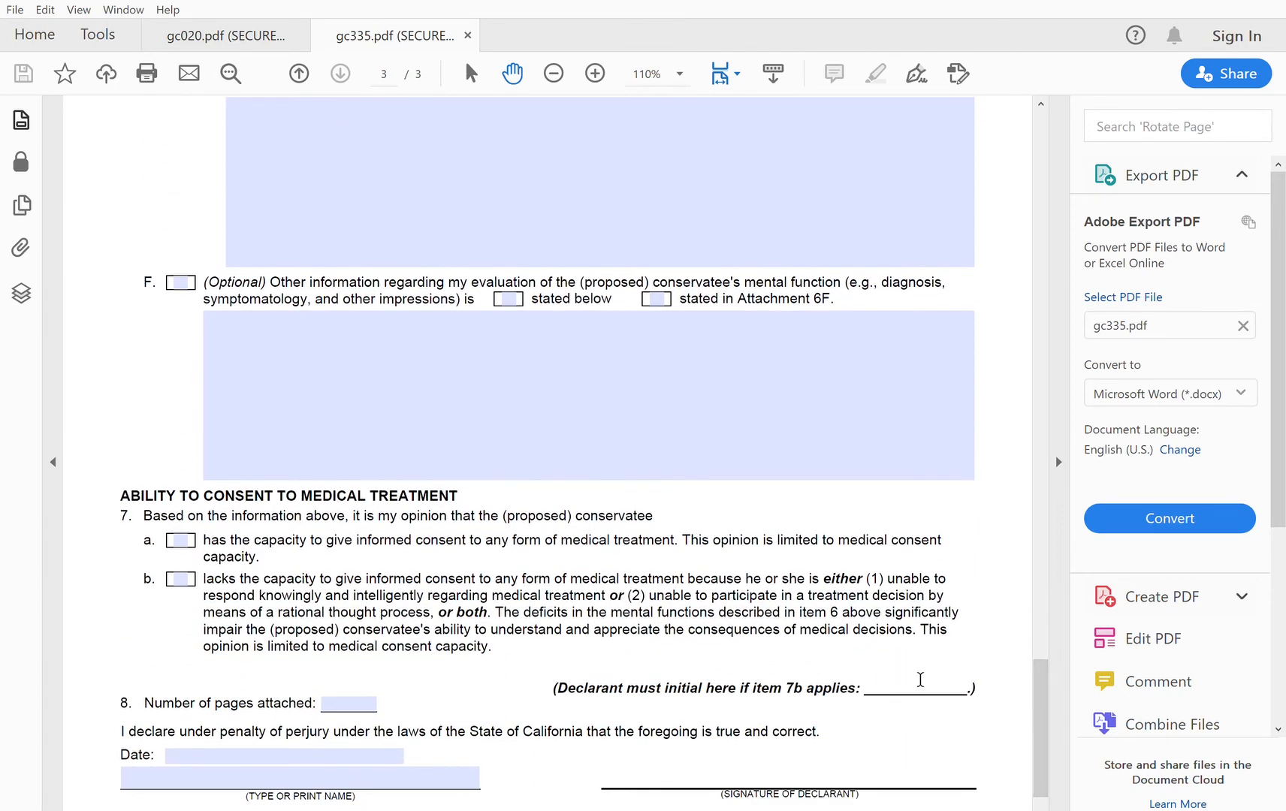
Scroll to the top of page 3, where items 6D and 6E are still blank
scroll(down, 3)
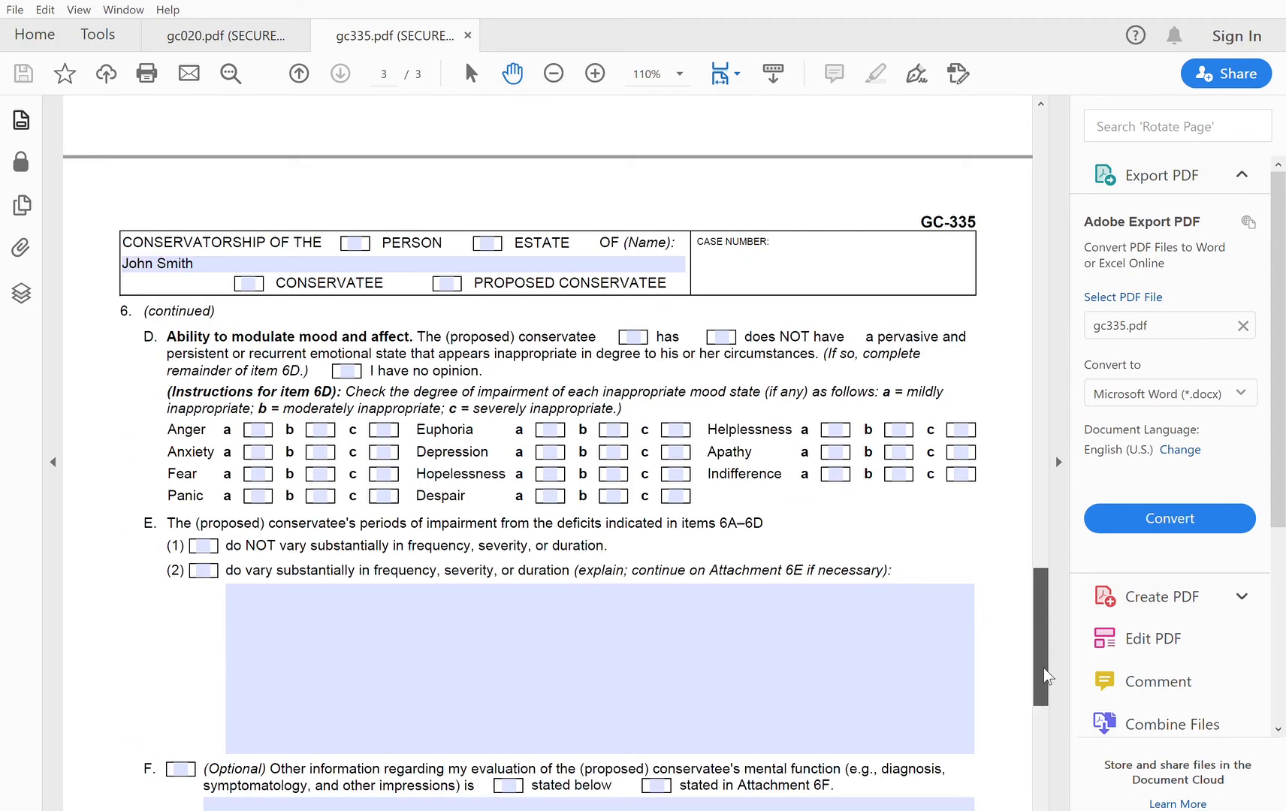
Scroll to the end of page 3, showing item 7 and the unfilled declaration lines
scroll(down, 3)
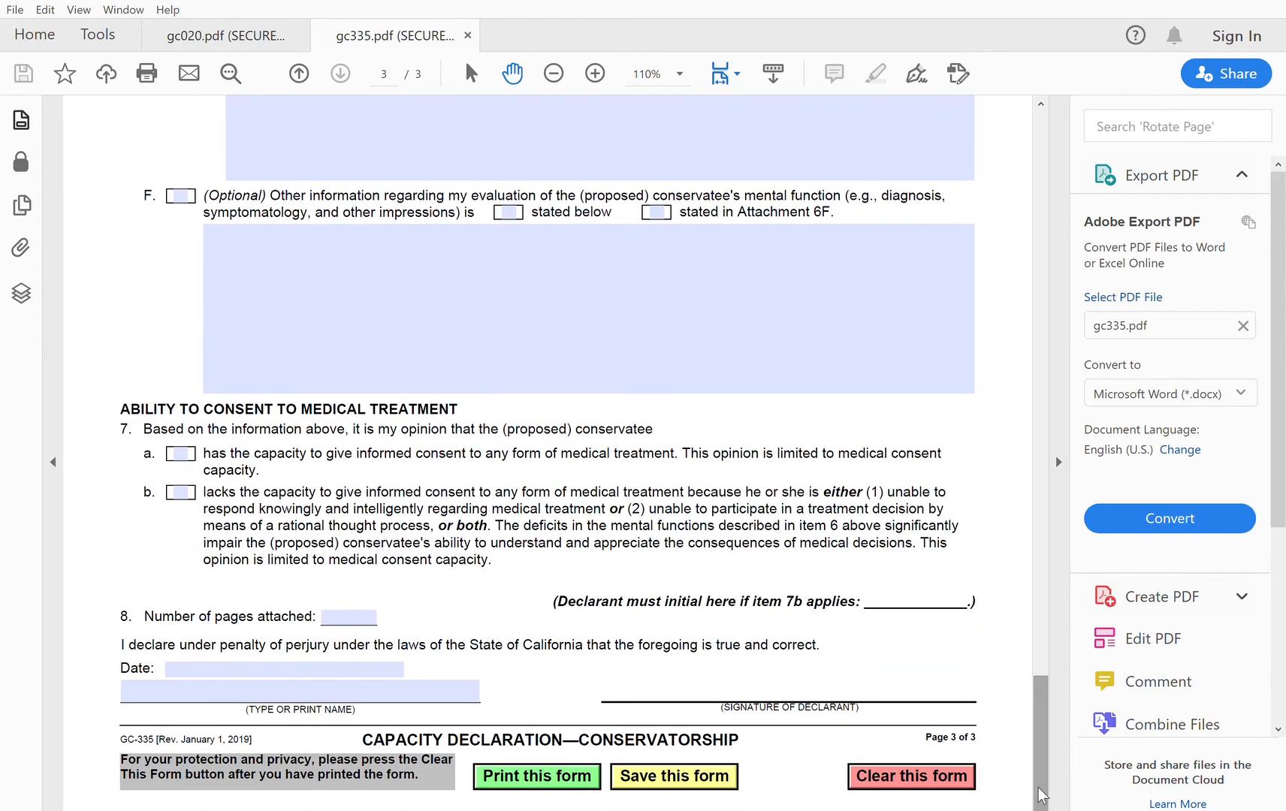
mouse_move(897, 648)
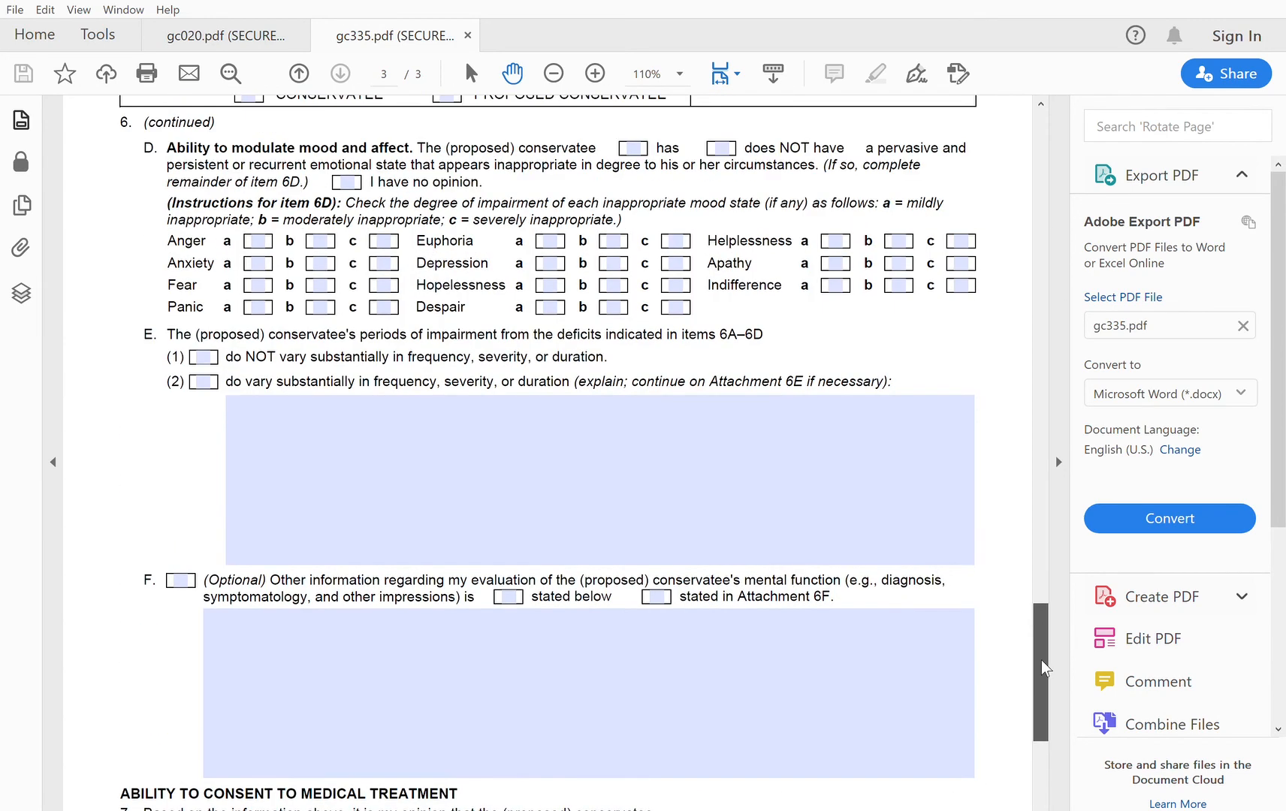
scroll(down, 3)
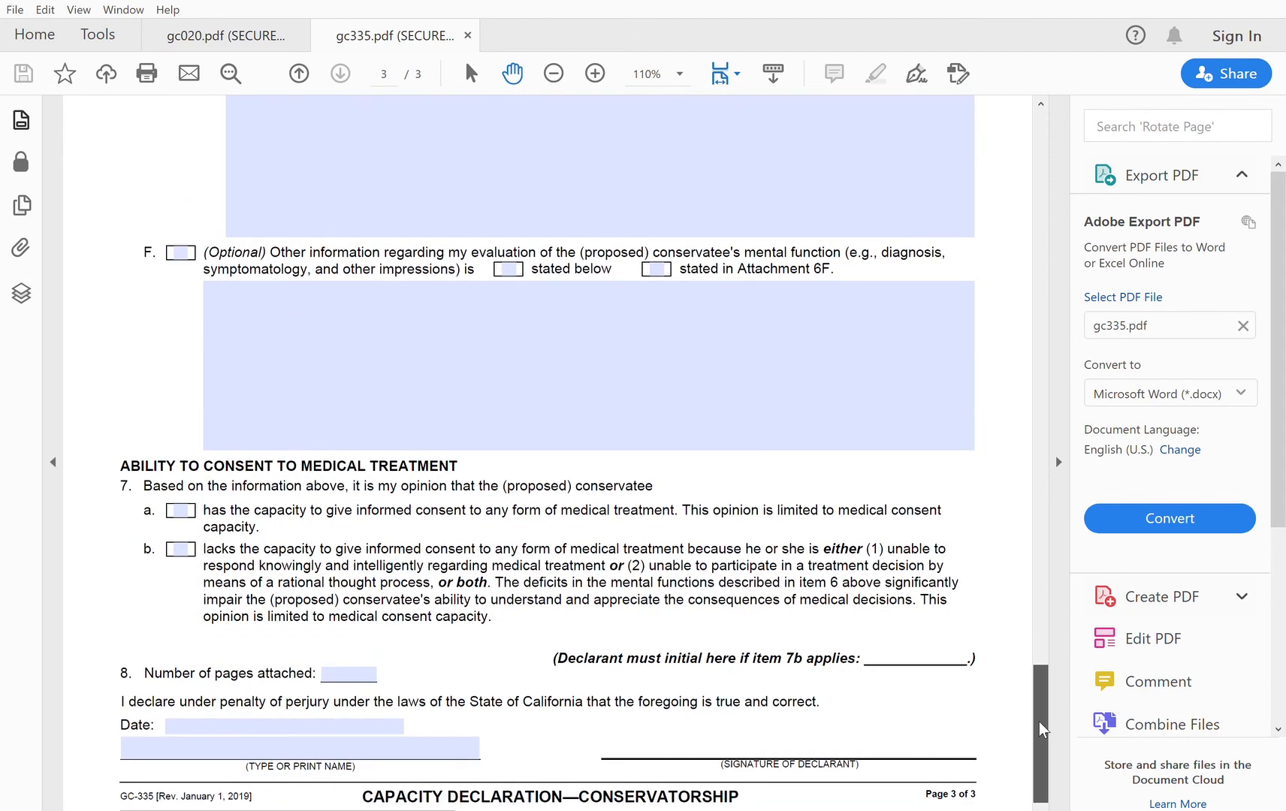
scroll(down, 3)
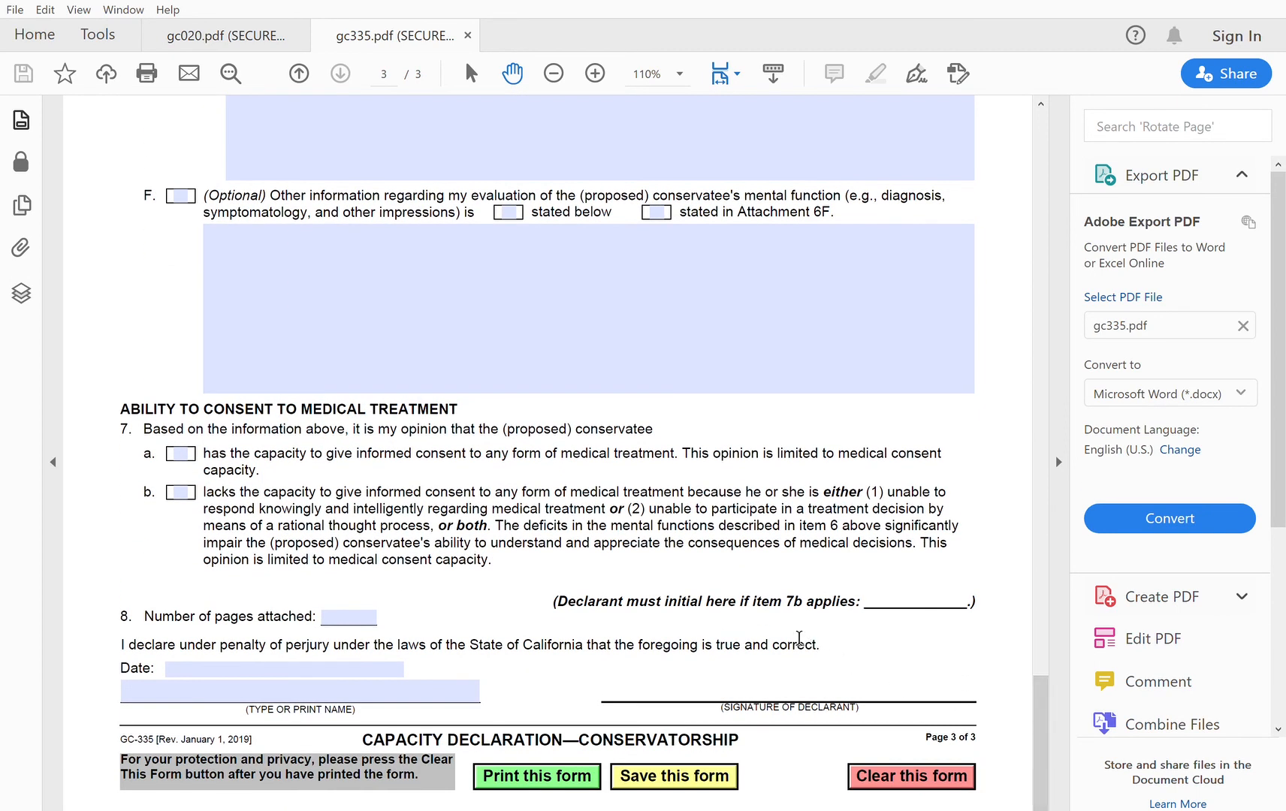